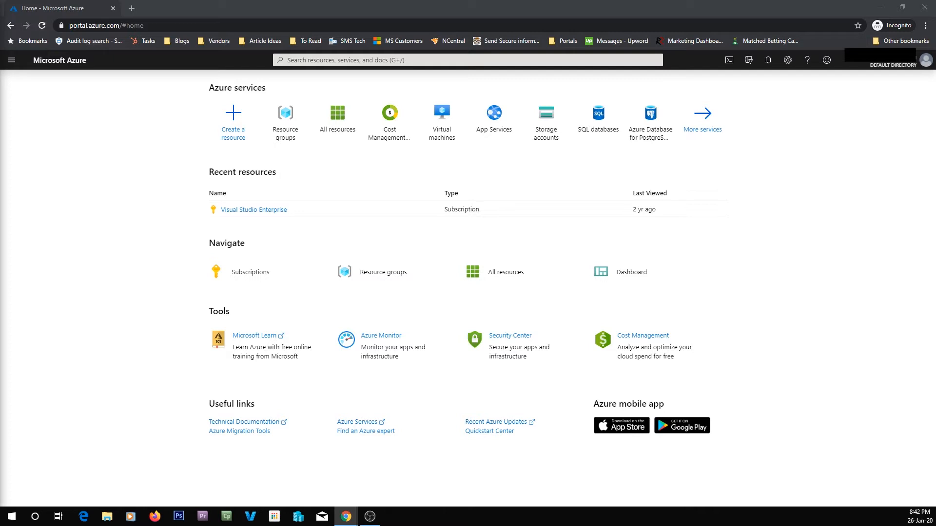
mouse_move(62, 305)
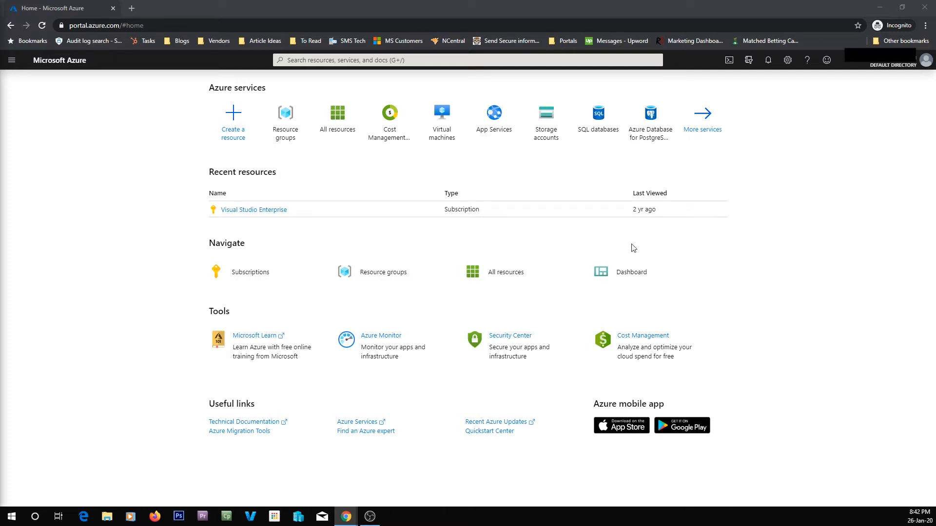
mouse_move(571, 173)
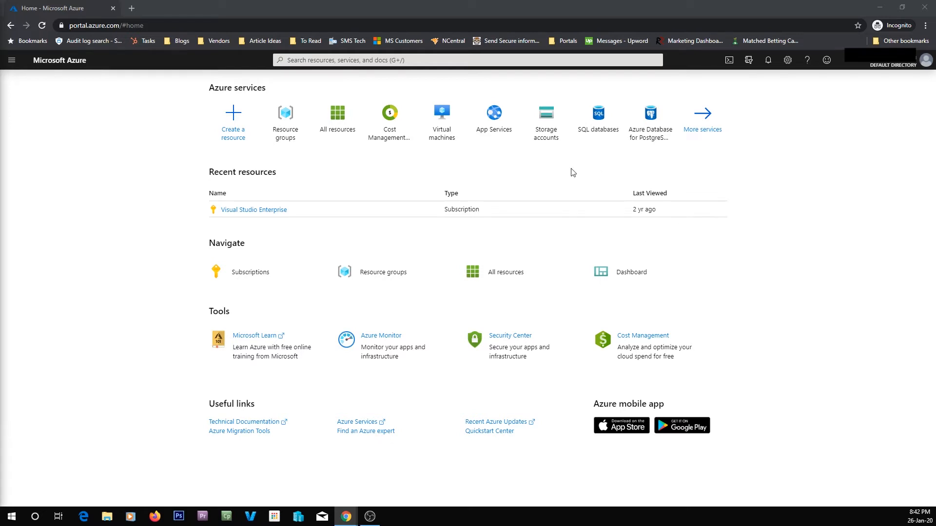
mouse_move(284, 123)
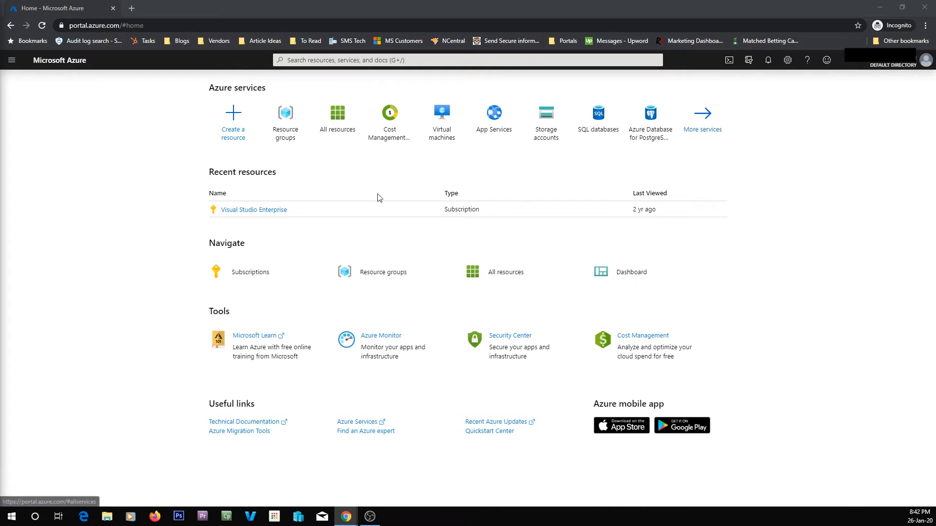
mouse_move(234, 263)
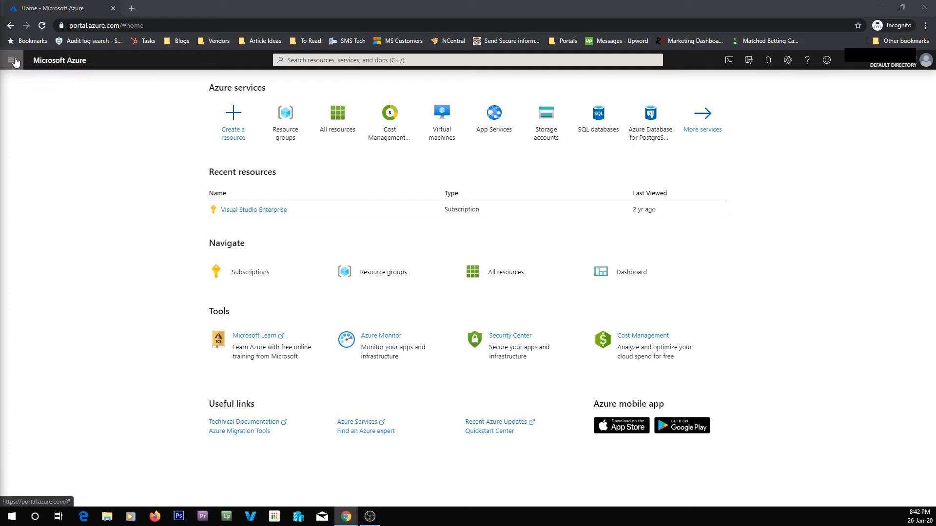
Open the portal menu listing services and favourites from the Home page
left_click(13, 60)
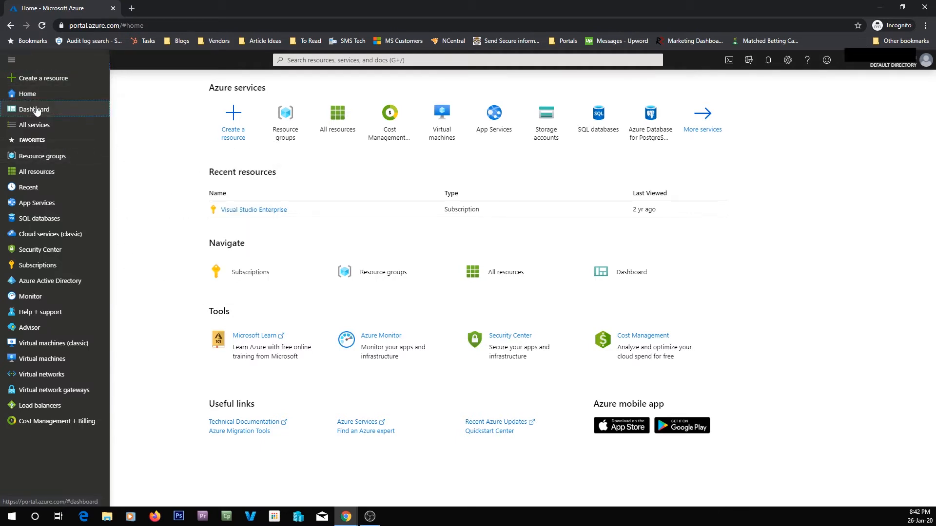
Open the dashboard, move the Service Health tile lower, and save the customized layout
left_click(33, 110)
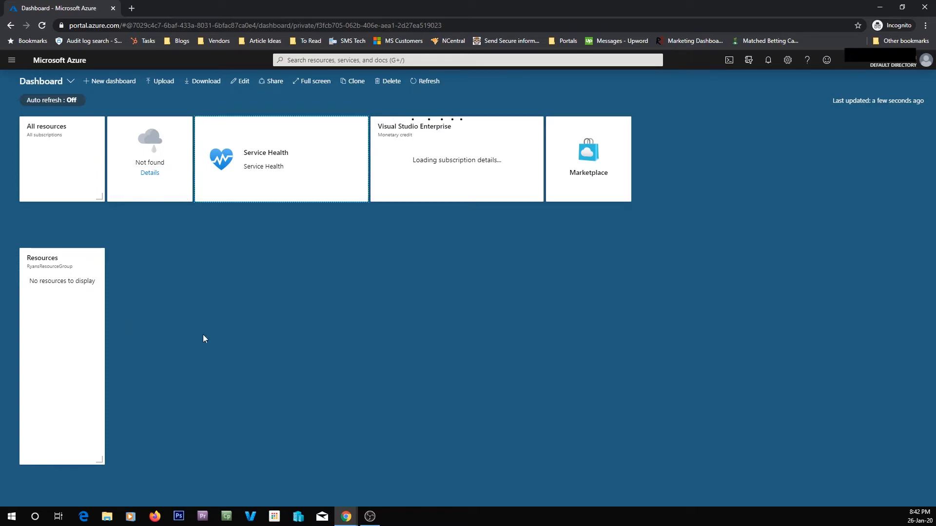
mouse_move(267, 134)
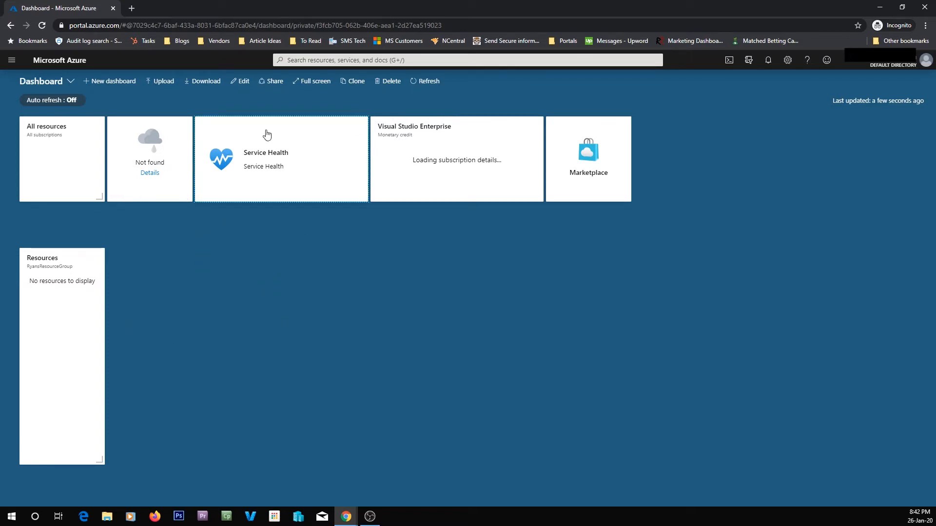
left_click(238, 81)
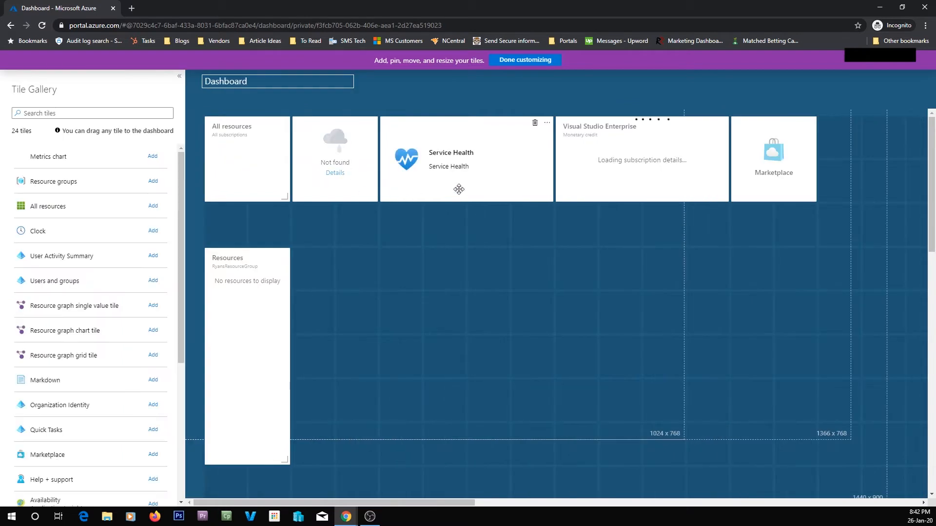
left_click_drag(459, 188, 487, 259)
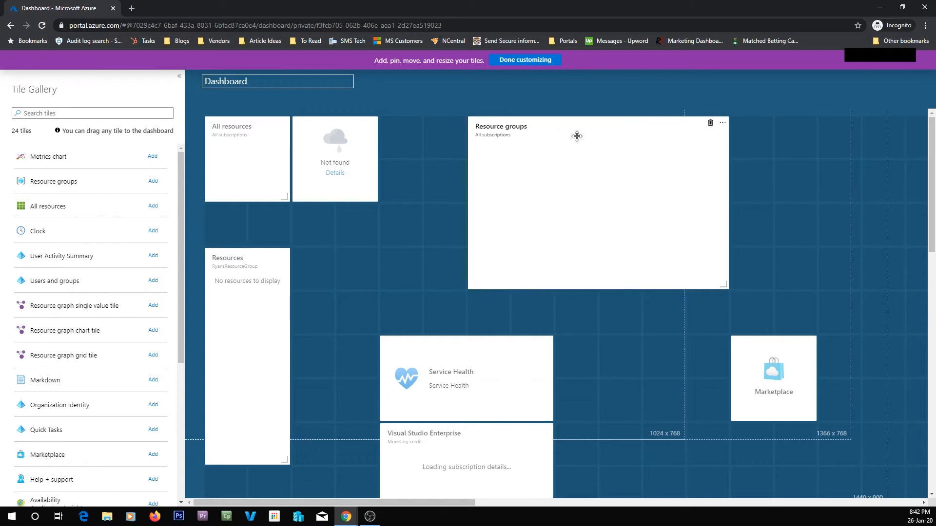
left_click(525, 60)
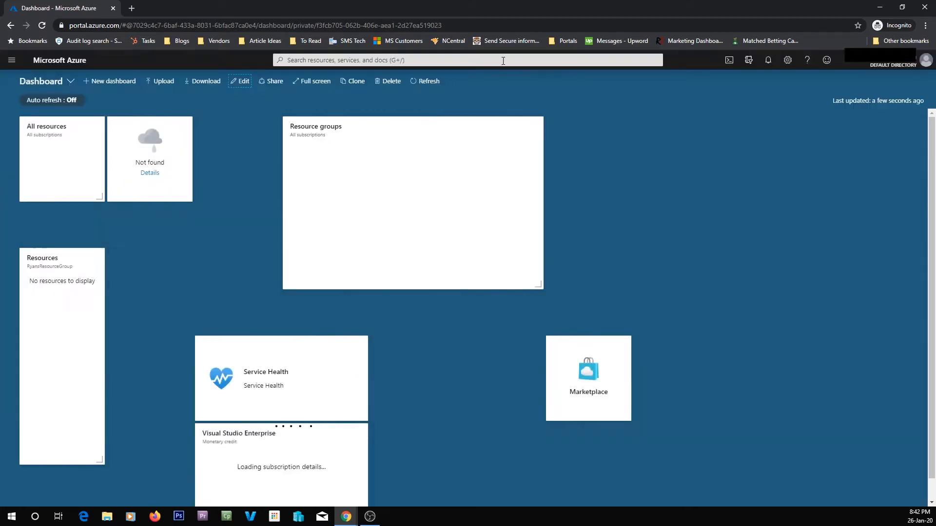
mouse_move(297, 274)
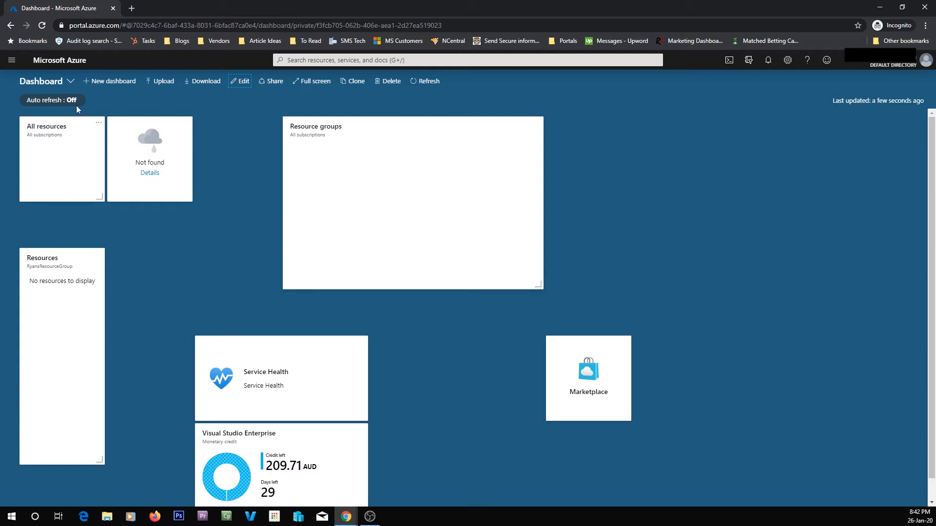
left_click(11, 60)
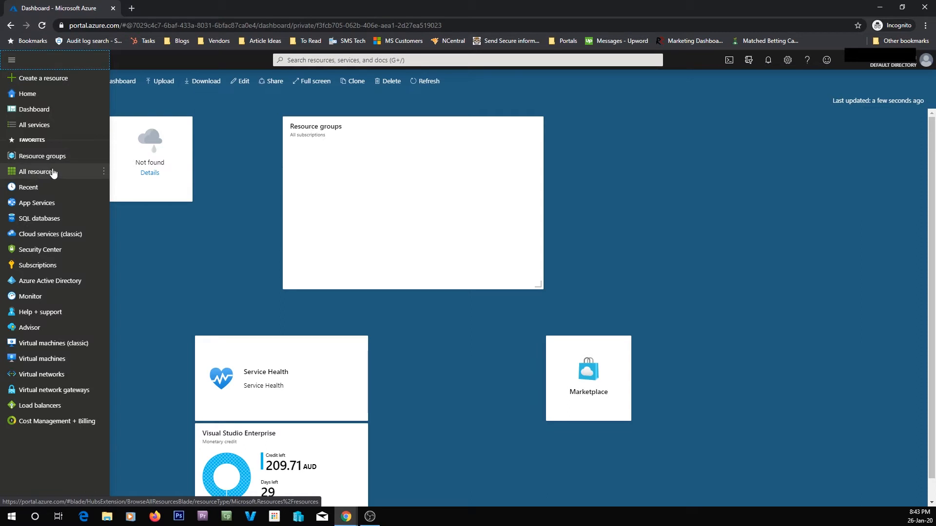
mouse_move(48, 234)
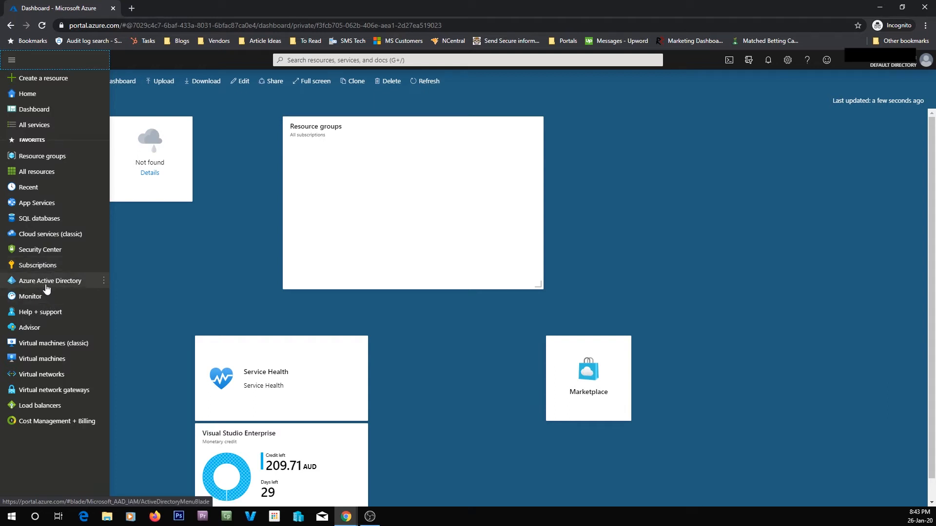
mouse_move(53, 343)
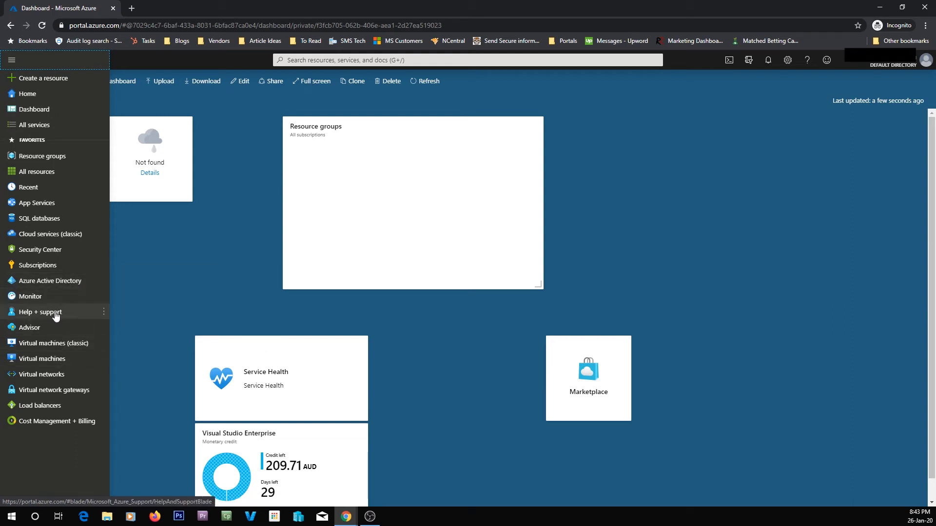
left_click(11, 60)
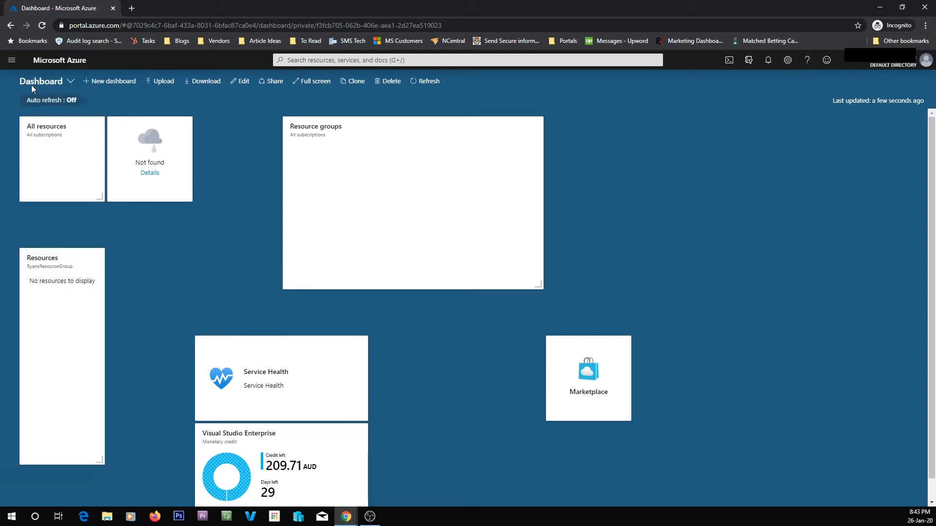
left_click(11, 59)
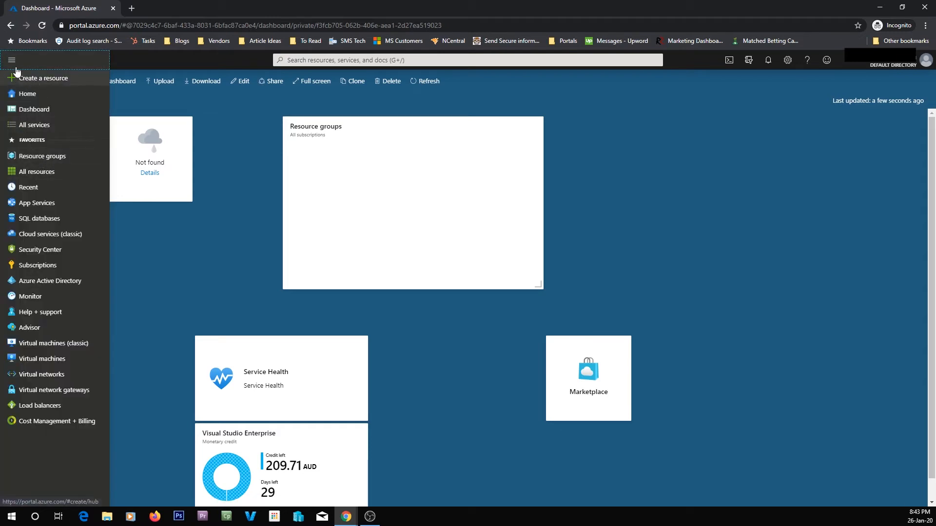
left_click(11, 60)
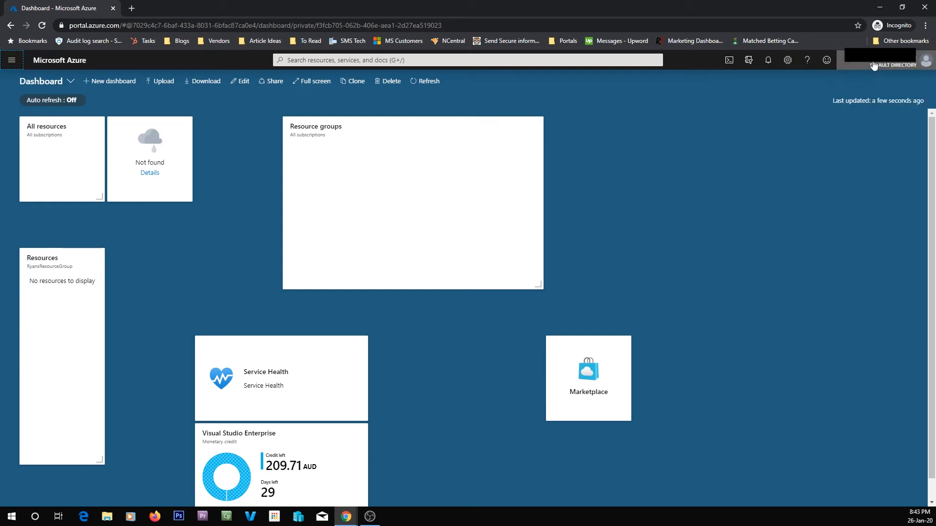
left_click(925, 60)
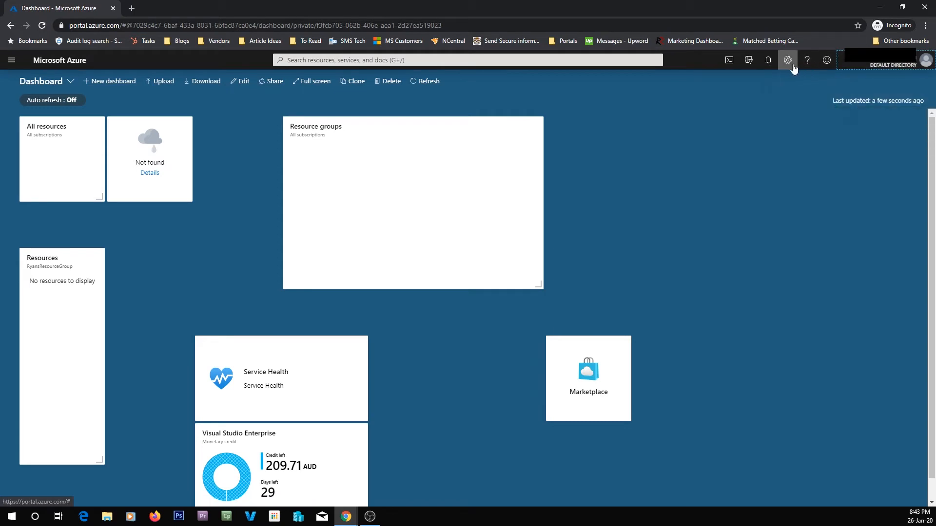
In portal settings, make Dashboard the default view and keep the menu in flyout mode
left_click(787, 59)
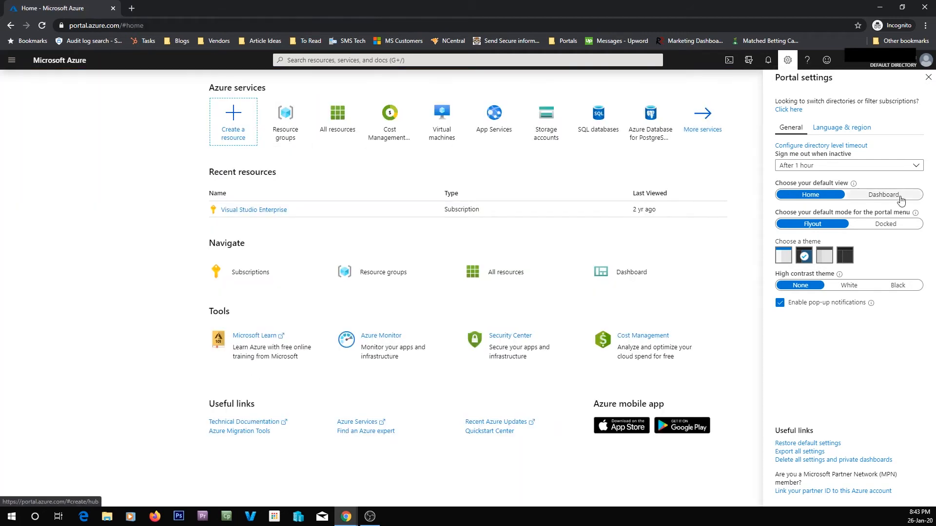
mouse_move(886, 194)
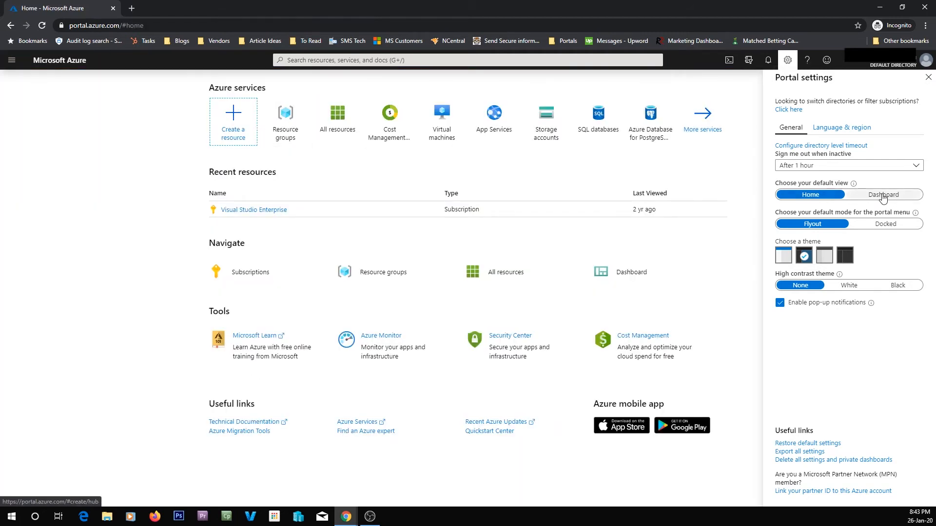
left_click(885, 195)
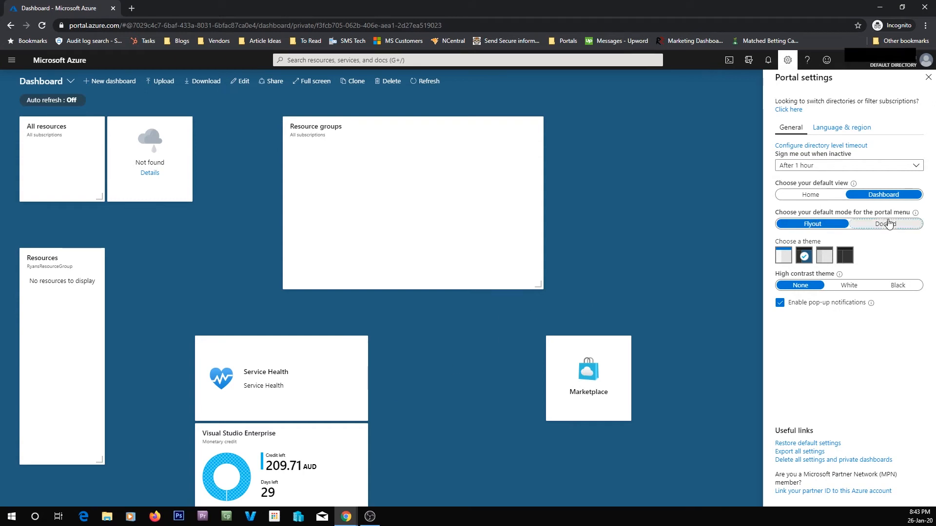
left_click(886, 223)
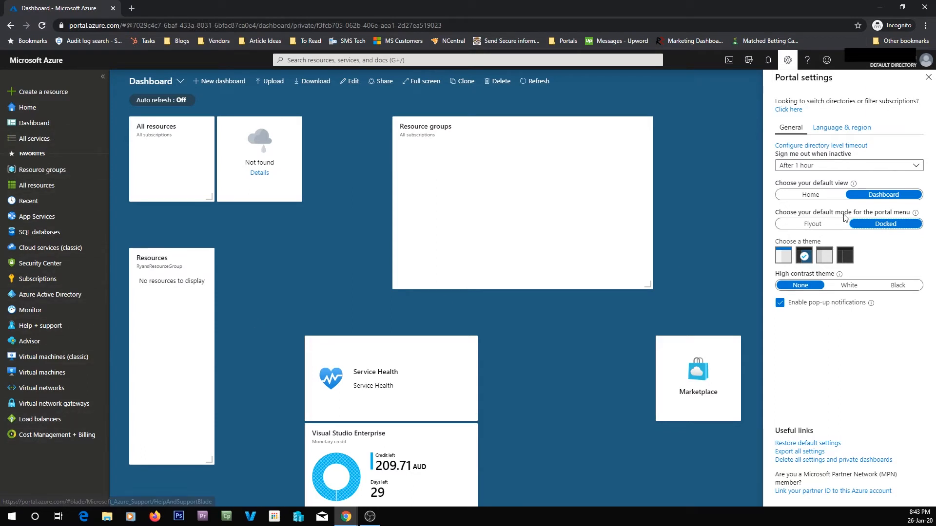
left_click(812, 224)
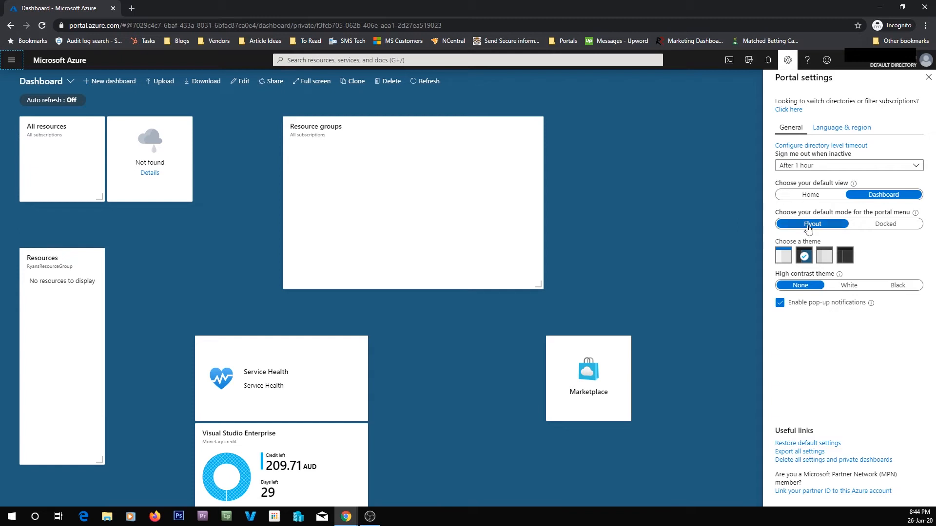
Try the dark, grey and high contrast themes, then restore the original light theme
left_click(844, 256)
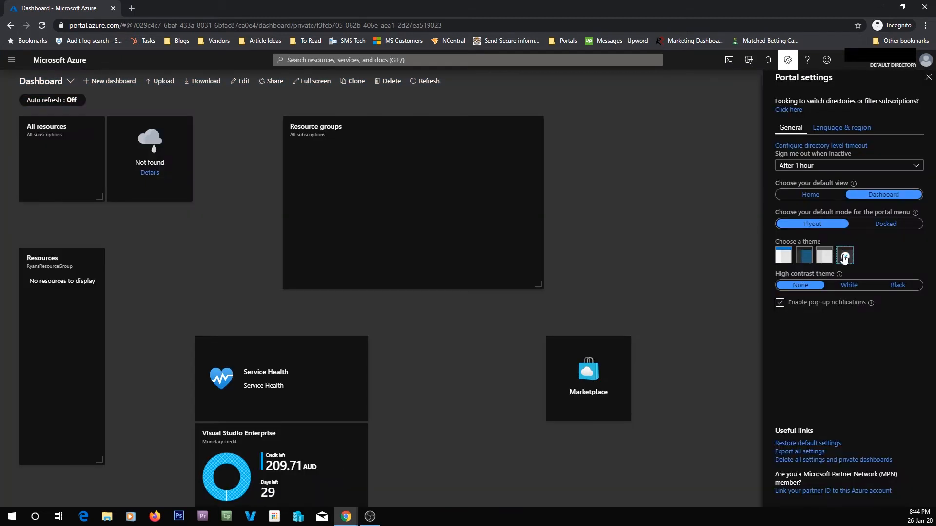
left_click(824, 256)
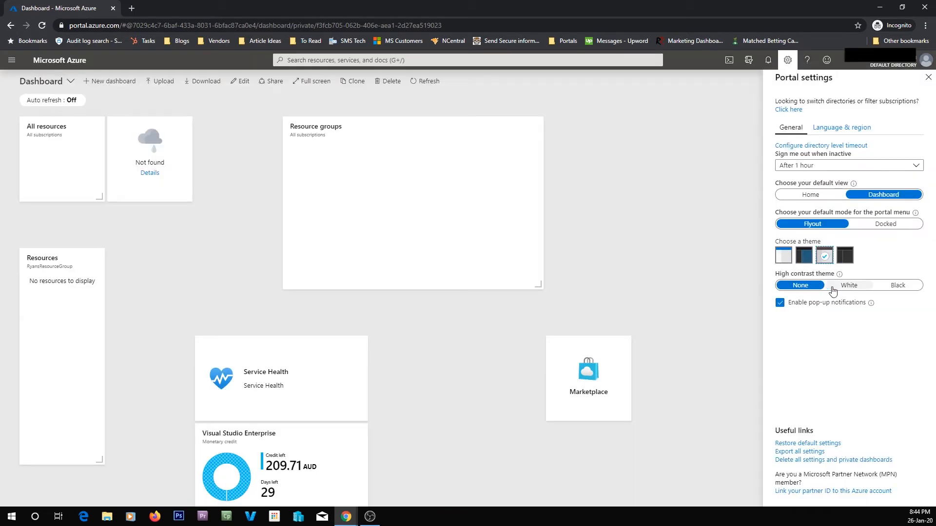
left_click(897, 285)
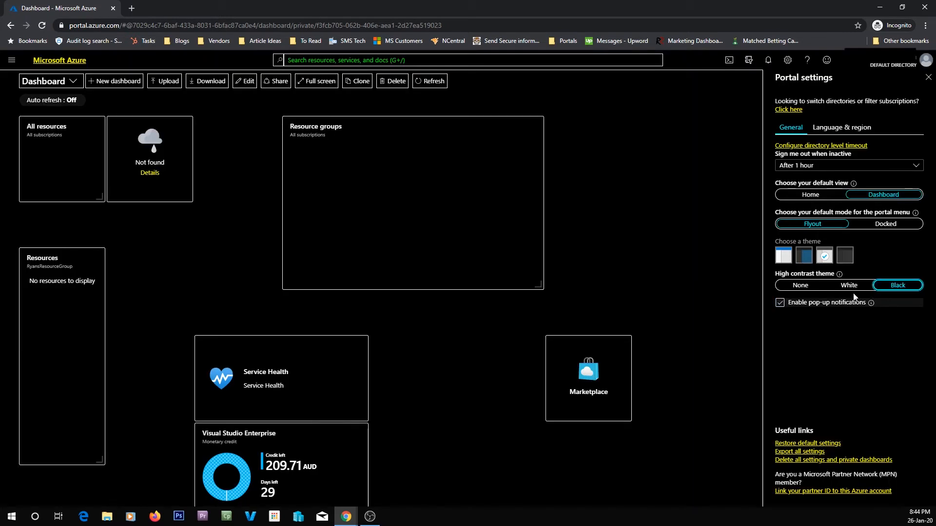
left_click(799, 284)
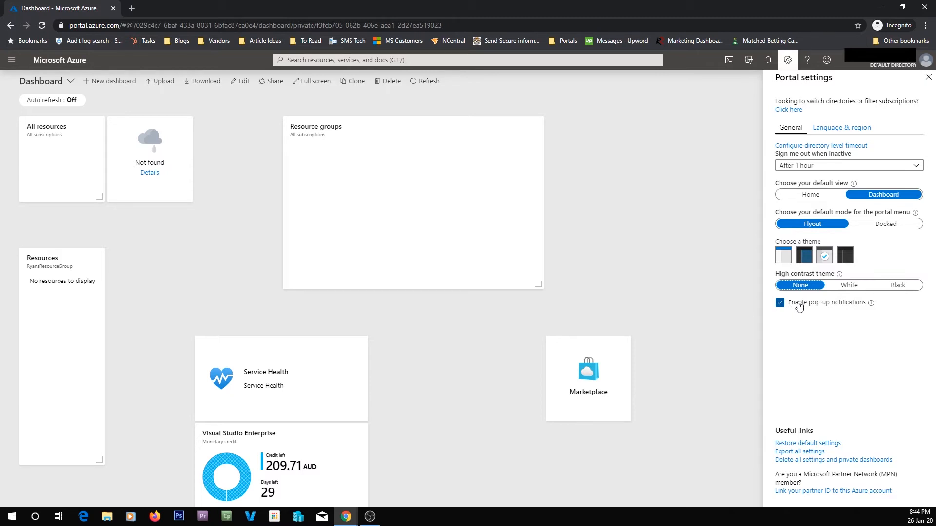
left_click(783, 254)
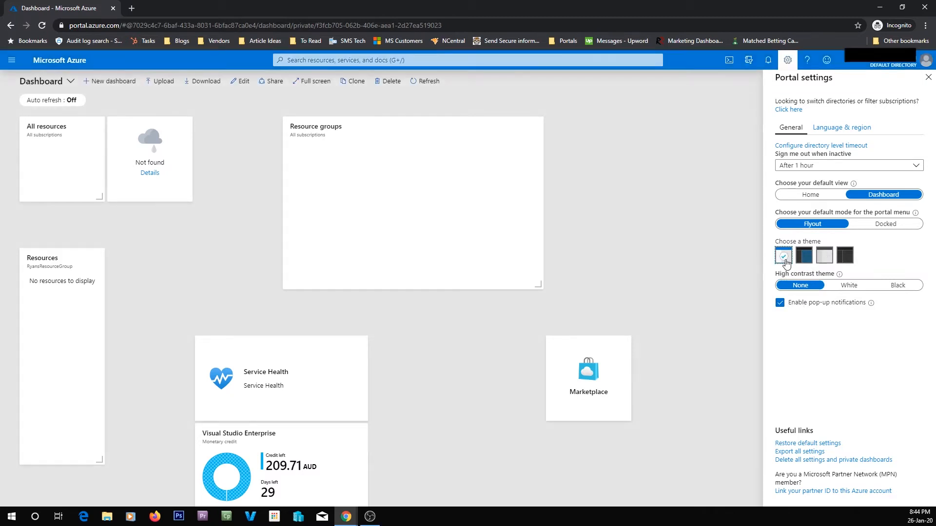
left_click(803, 255)
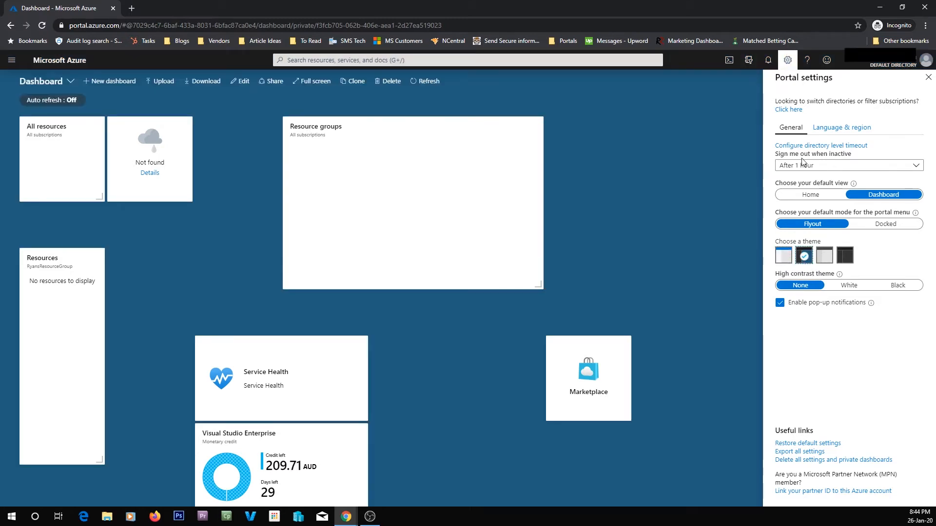
Set inactivity sign-out to After 2 hours and close portal settings
left_click(847, 166)
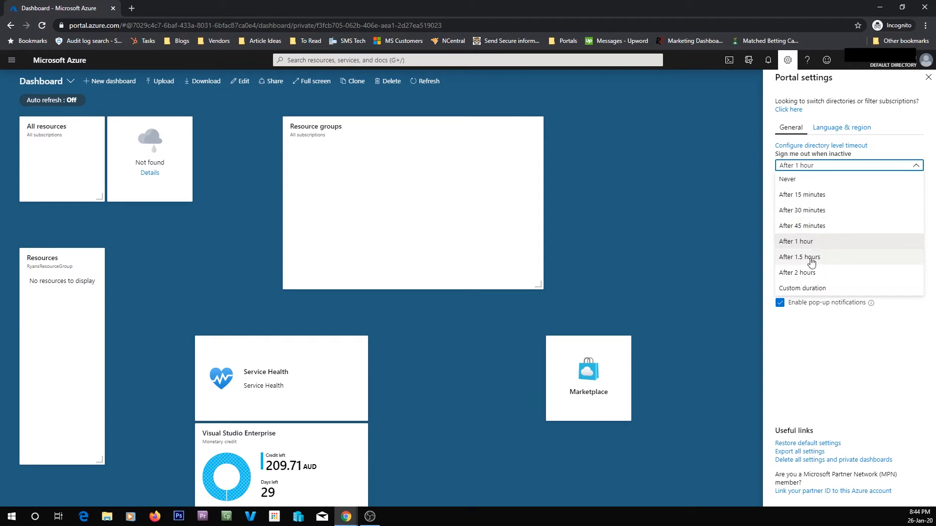
left_click(797, 273)
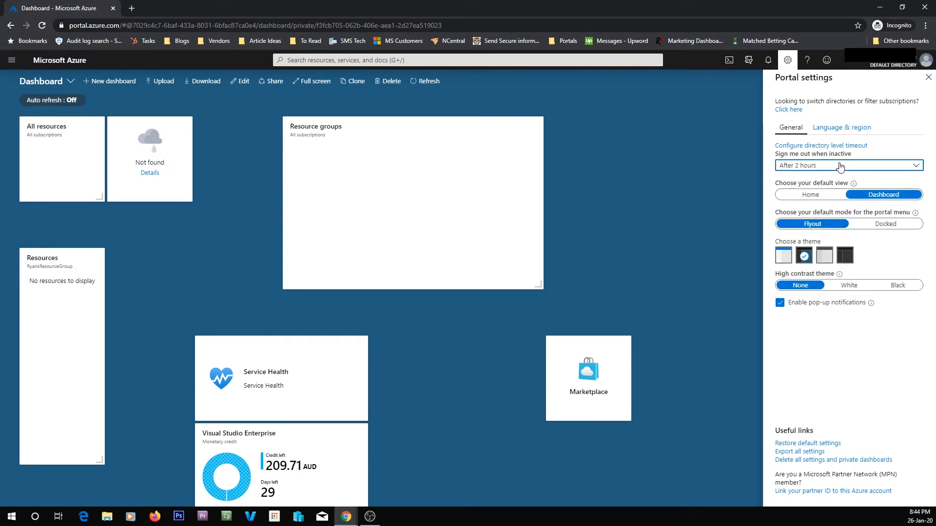
left_click(846, 166)
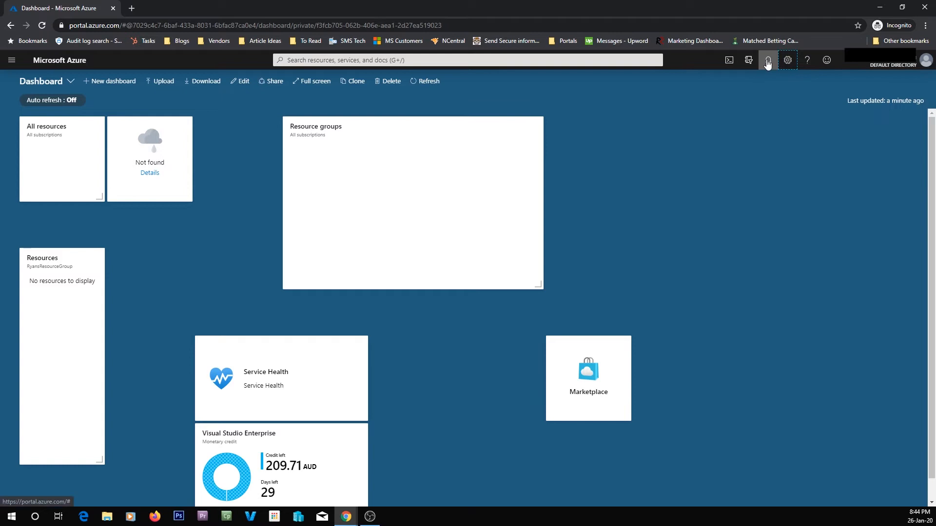
left_click(767, 59)
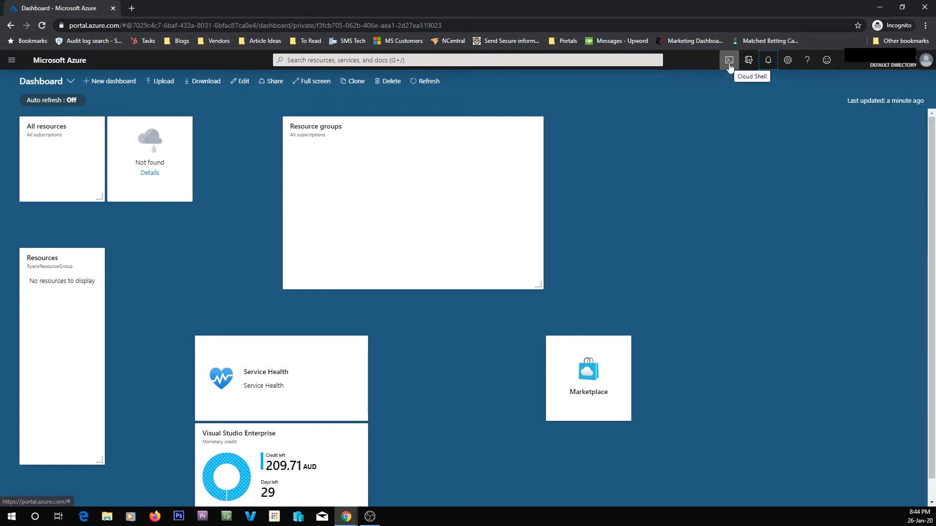
left_click(729, 59)
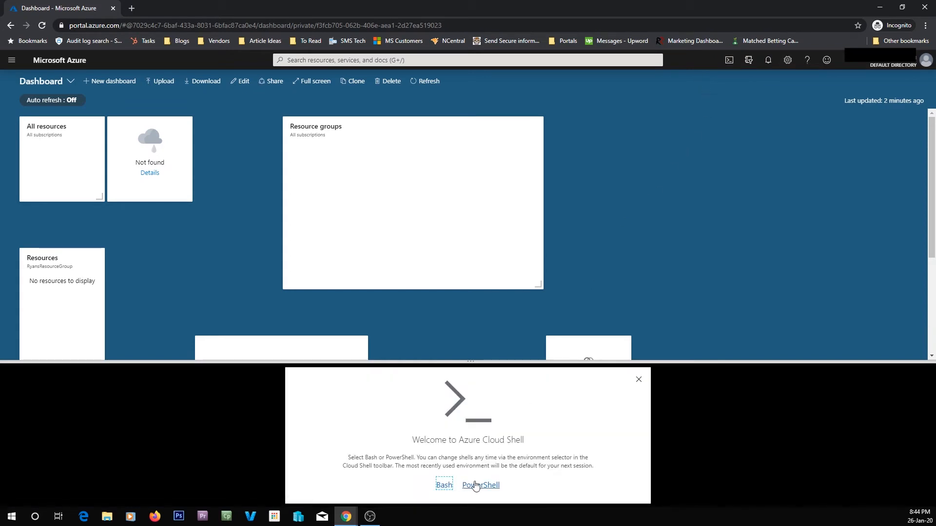
mouse_move(488, 487)
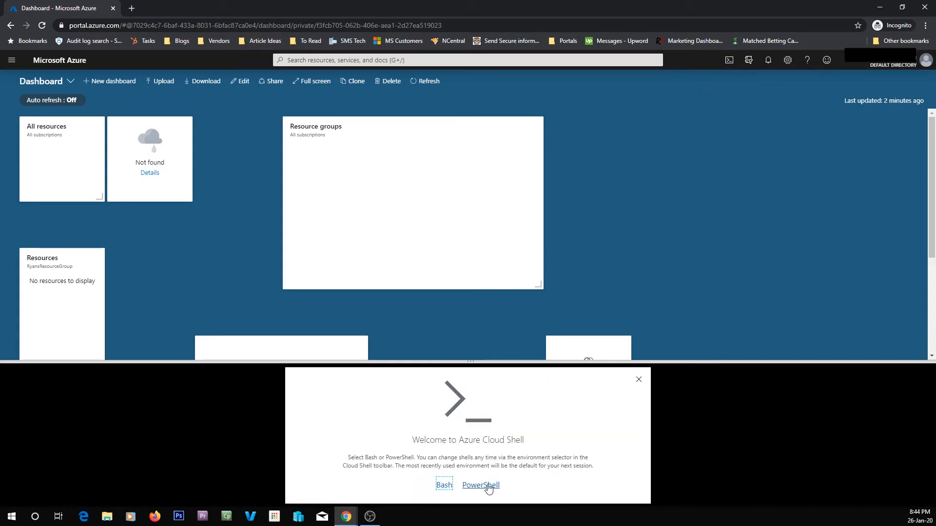
left_click(479, 486)
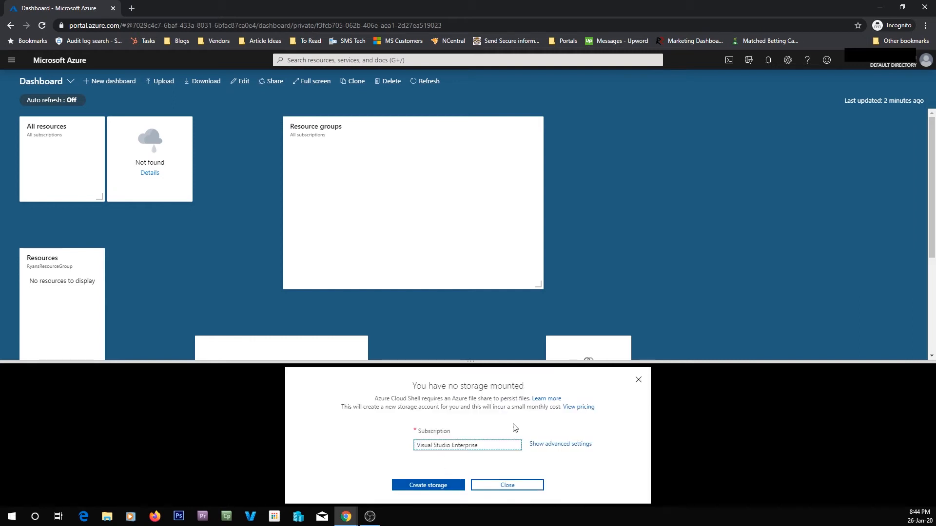
mouse_move(638, 381)
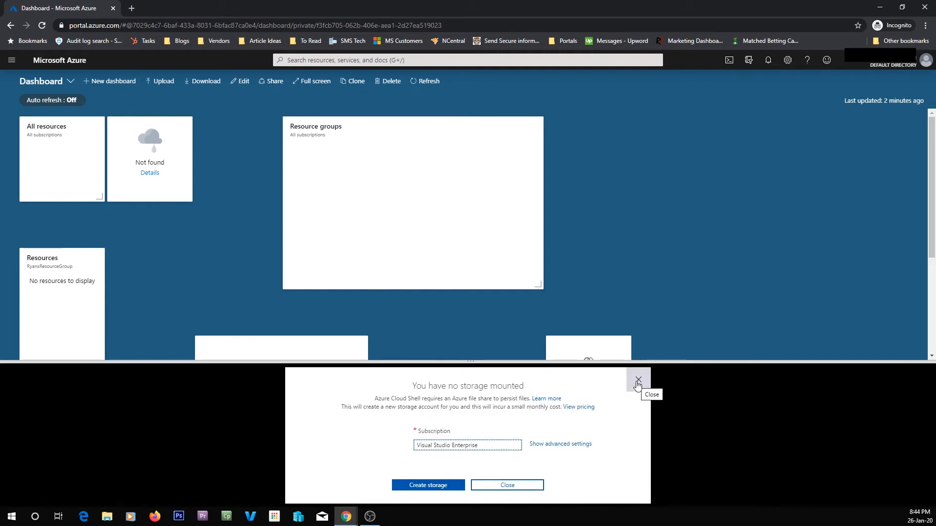
left_click(637, 381)
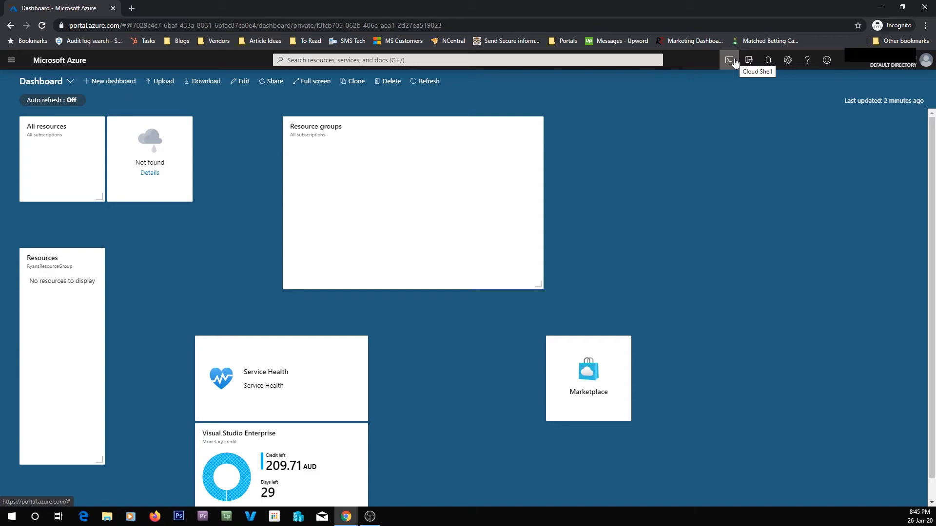
mouse_move(638, 74)
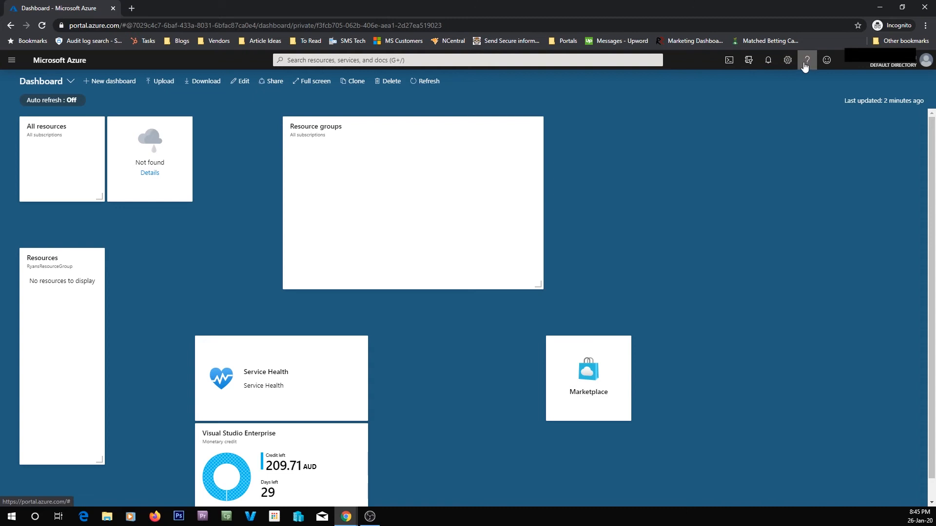
Browse Help's What's new list, check the notifications, then reopen Help
left_click(806, 59)
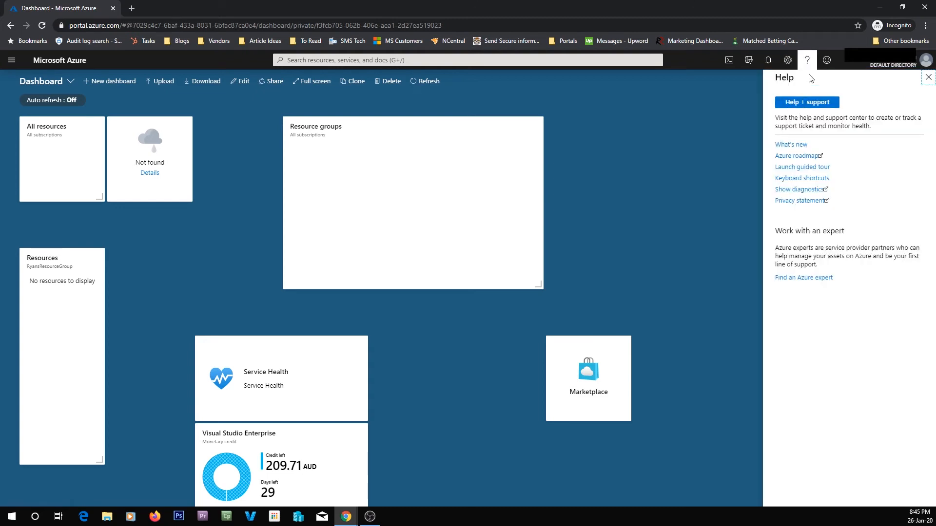
mouse_move(791, 145)
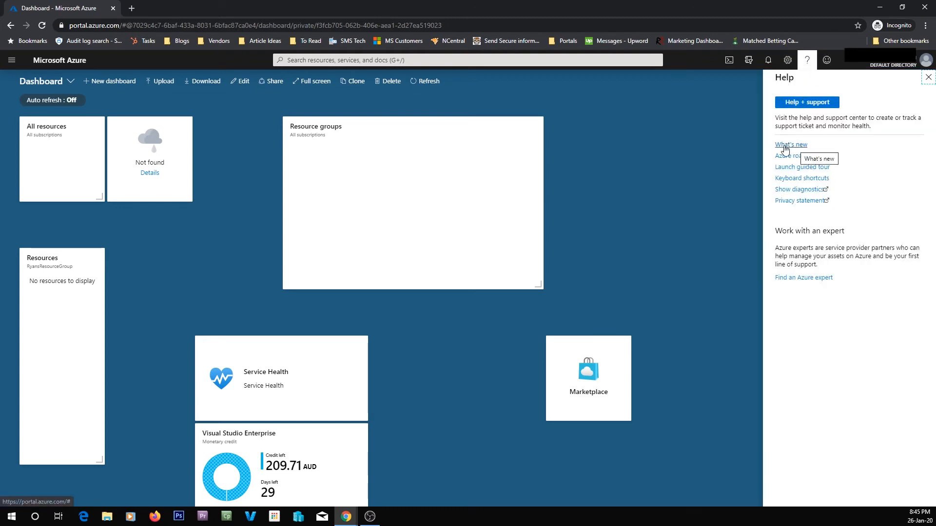
left_click(790, 144)
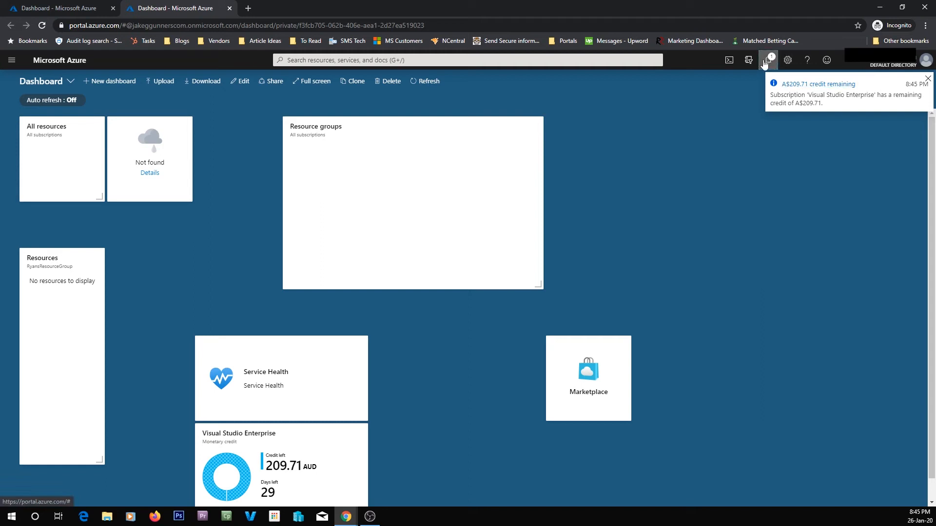
left_click(768, 60)
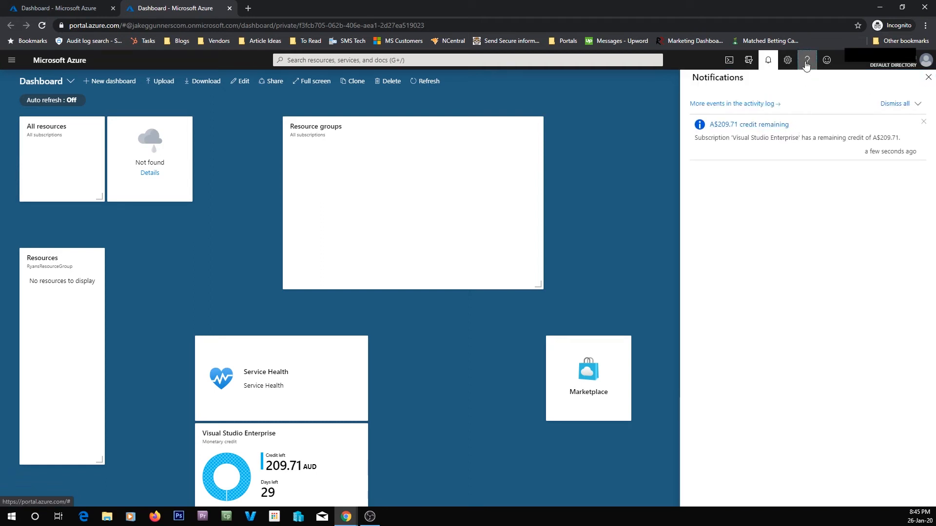
left_click(807, 60)
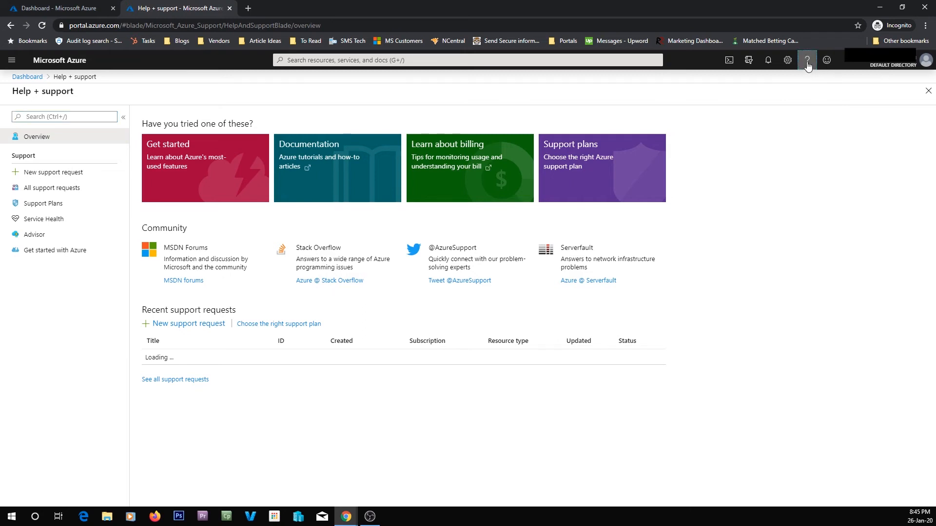
Open What's new from Help and scroll through the Azure updates list
left_click(807, 59)
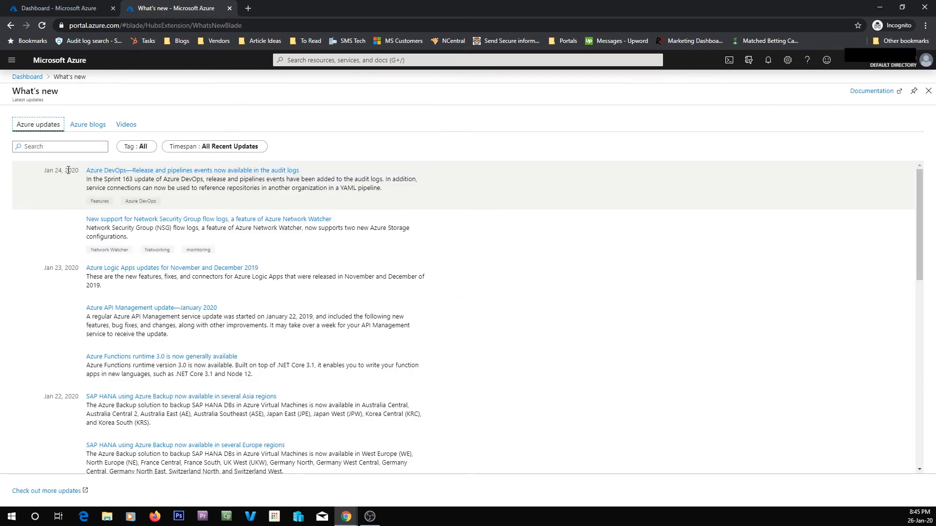
scroll("down", 3)
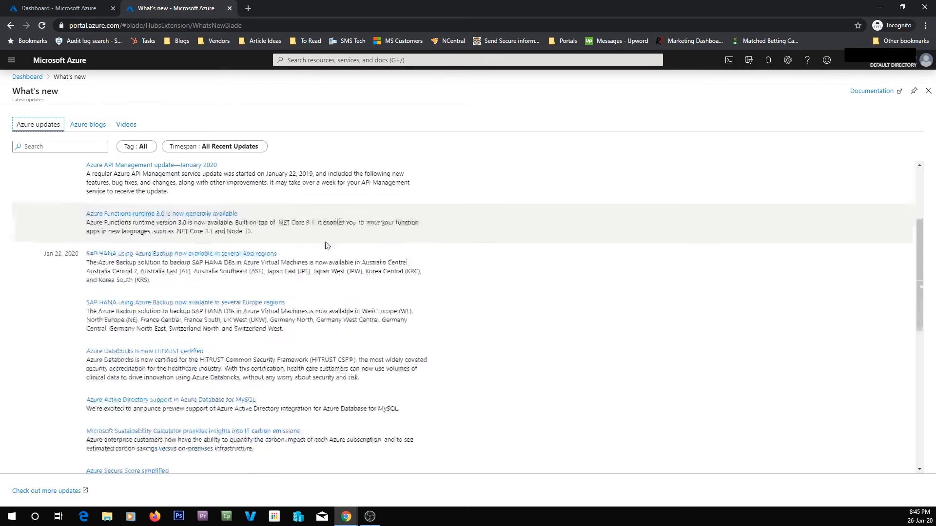
scroll("down", 3)
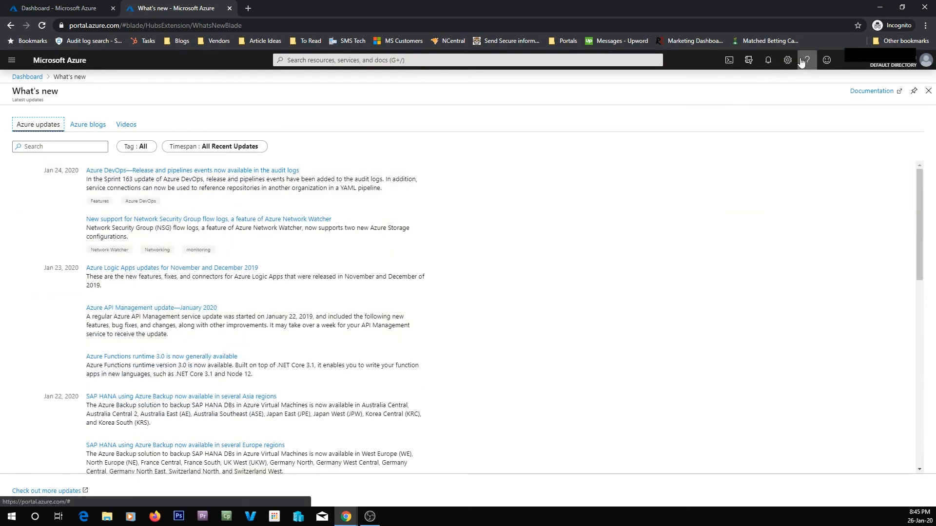
Open the Help options and scroll through the Azure updates roadmap site
left_click(807, 59)
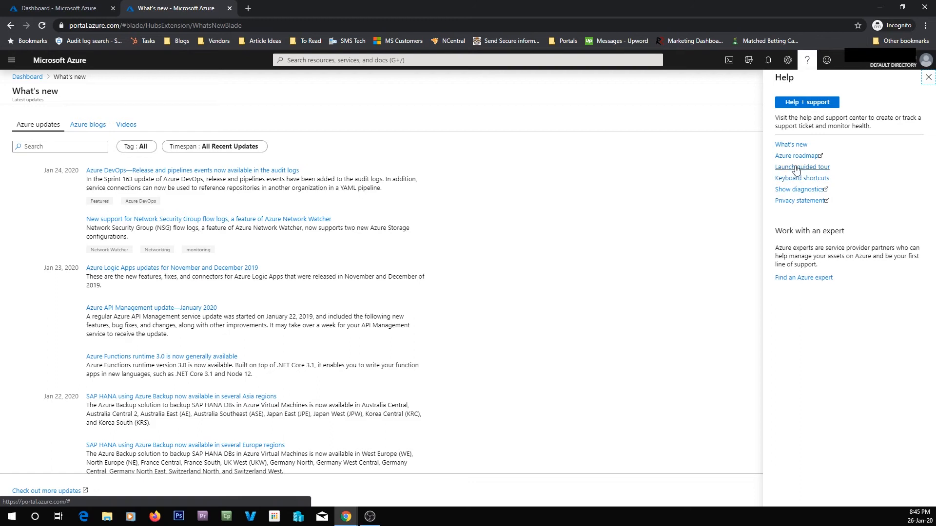
mouse_move(797, 156)
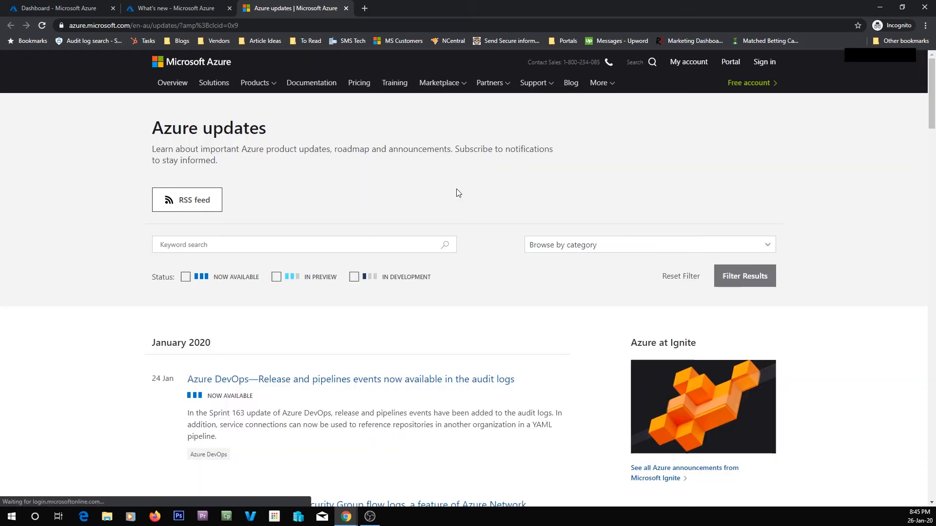
scroll("down", 3)
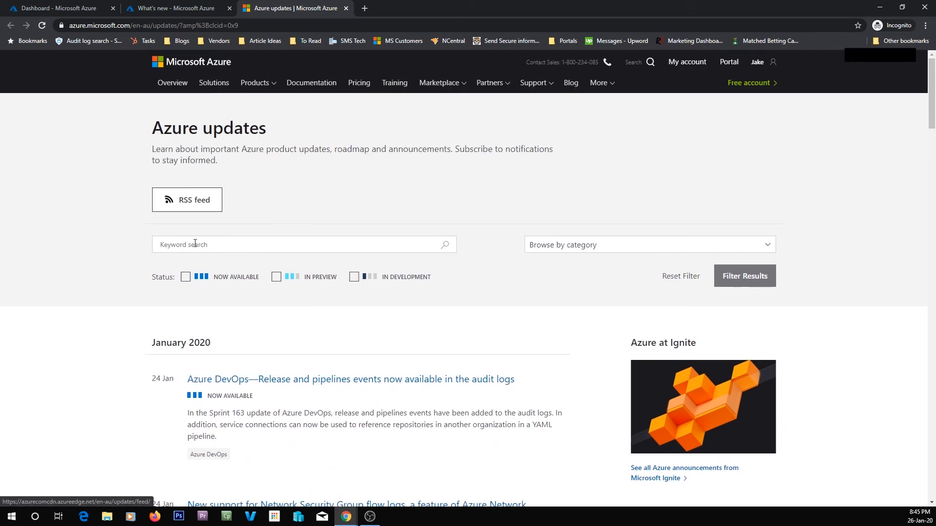
scroll("down", 3)
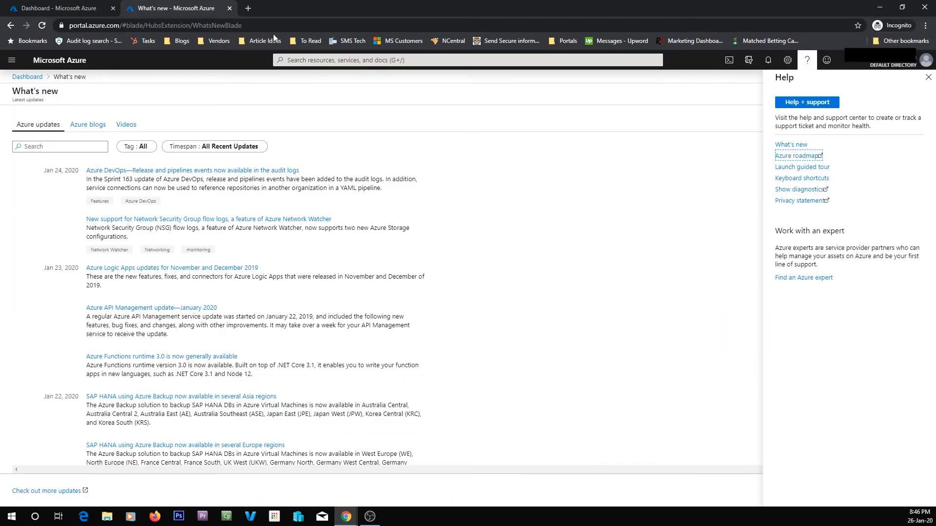
Enter portal.office.com in the address bar to load the dashboard
left_click(155, 25)
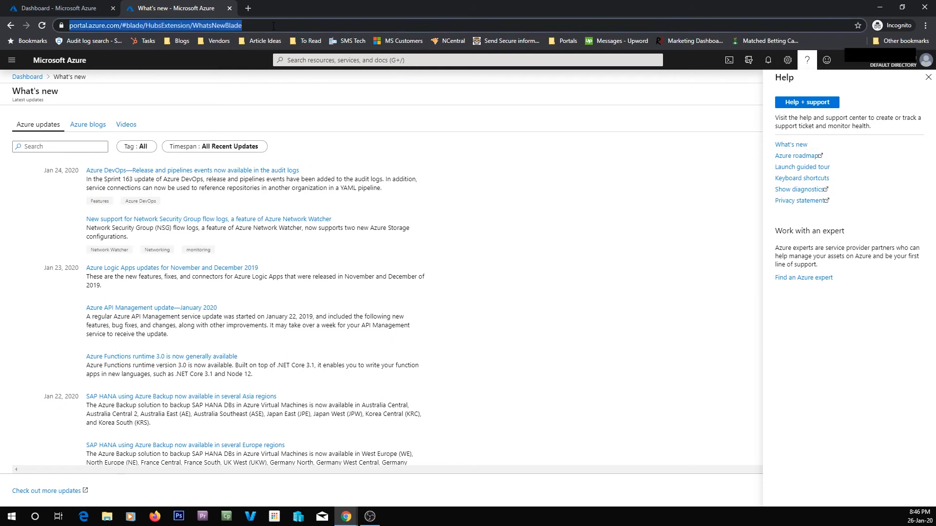
type("portal.office.com")
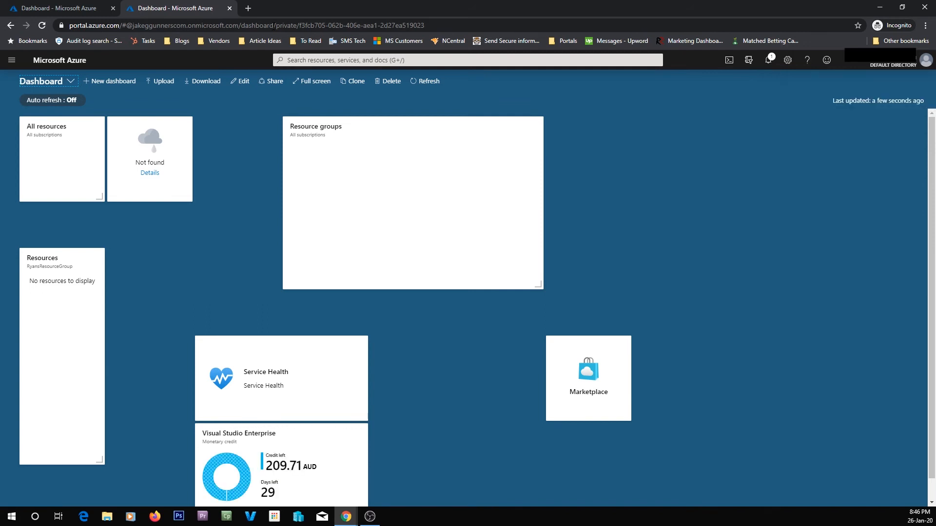
mouse_move(844, 63)
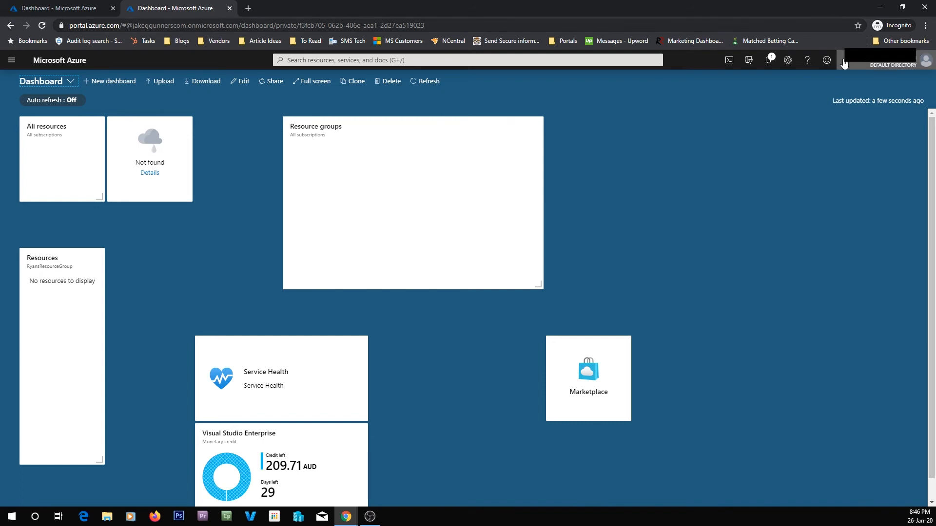
mouse_move(776, 110)
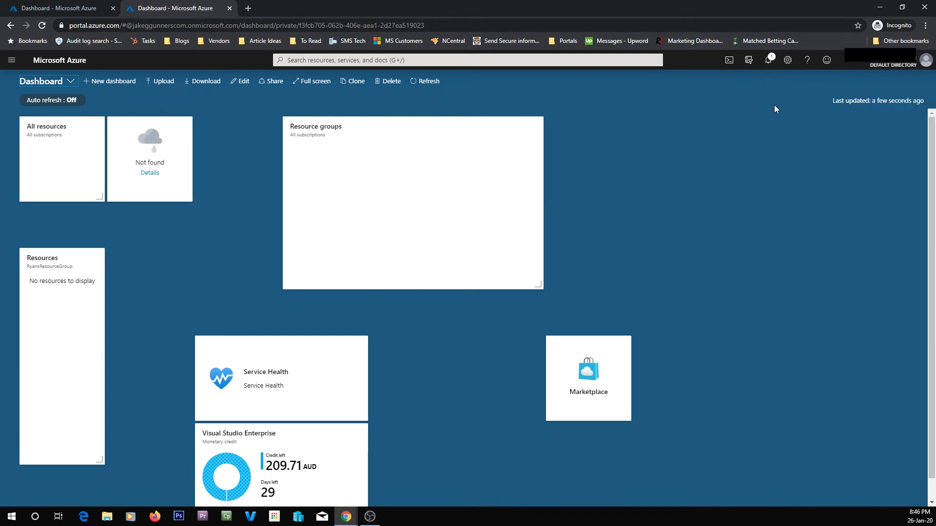
left_click(748, 60)
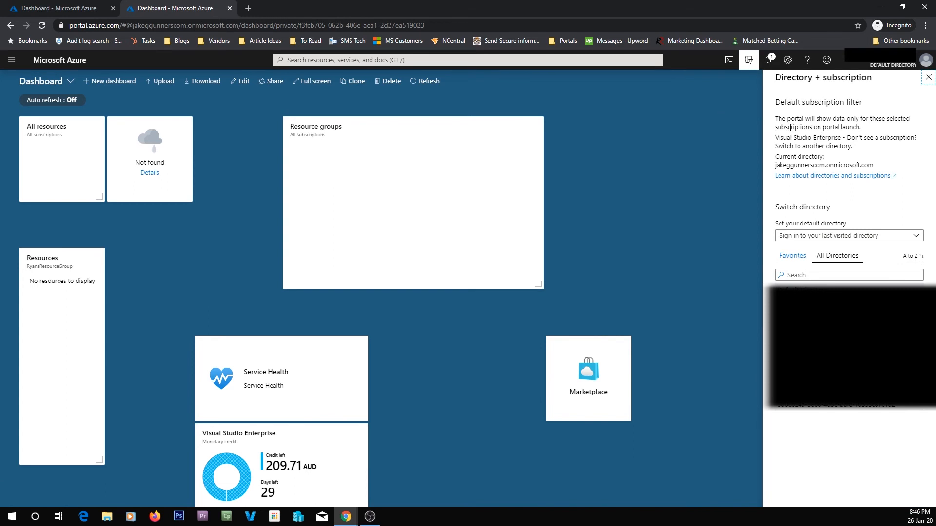
mouse_move(689, 68)
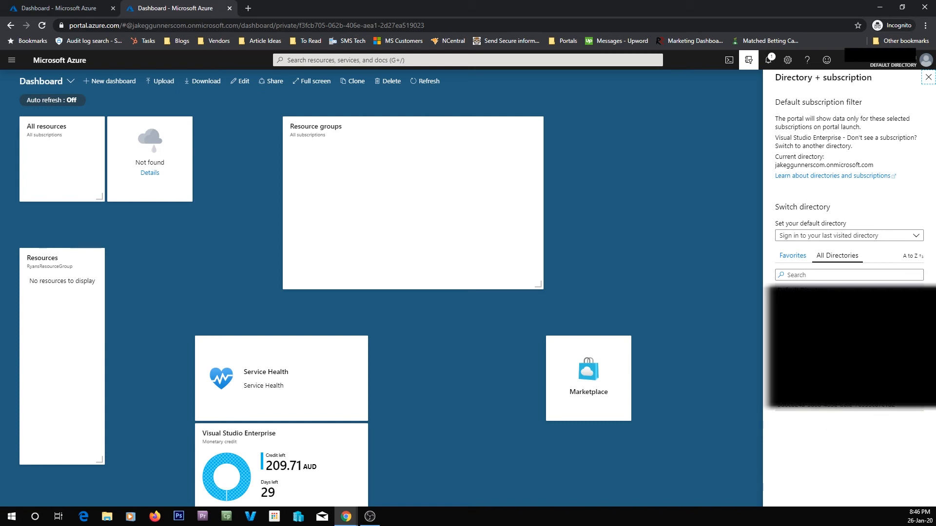
left_click(929, 78)
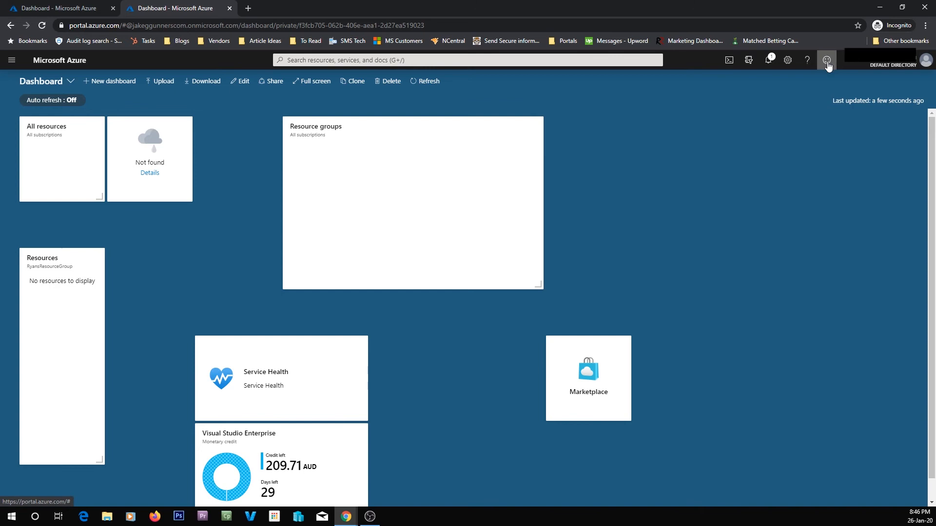
left_click(827, 60)
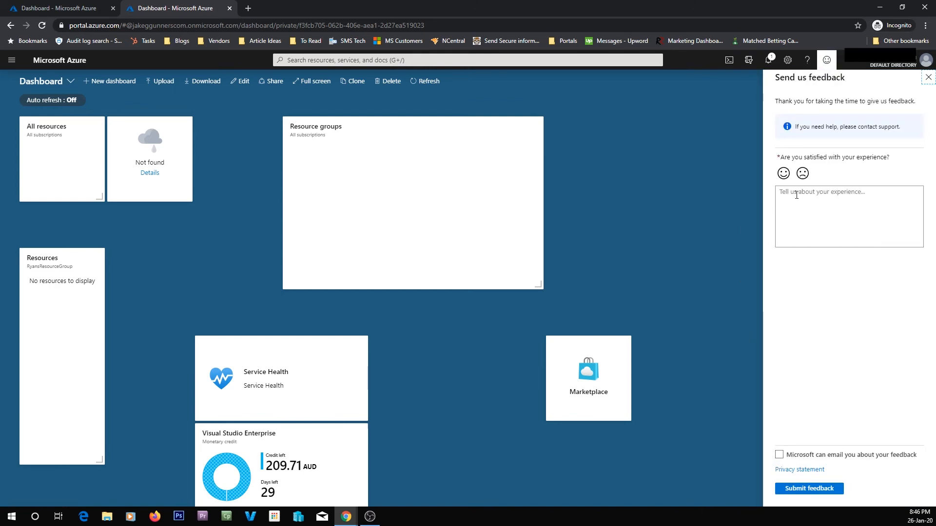
left_click(802, 173)
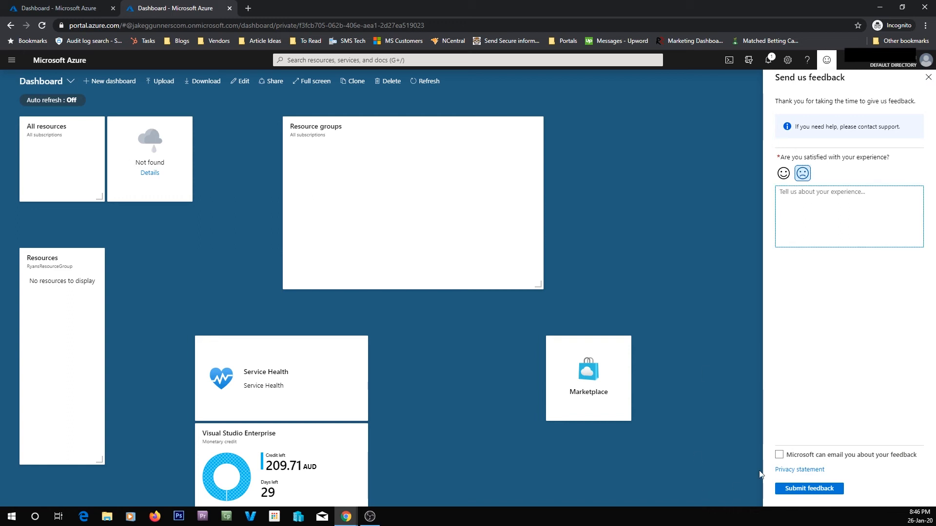
mouse_move(835, 465)
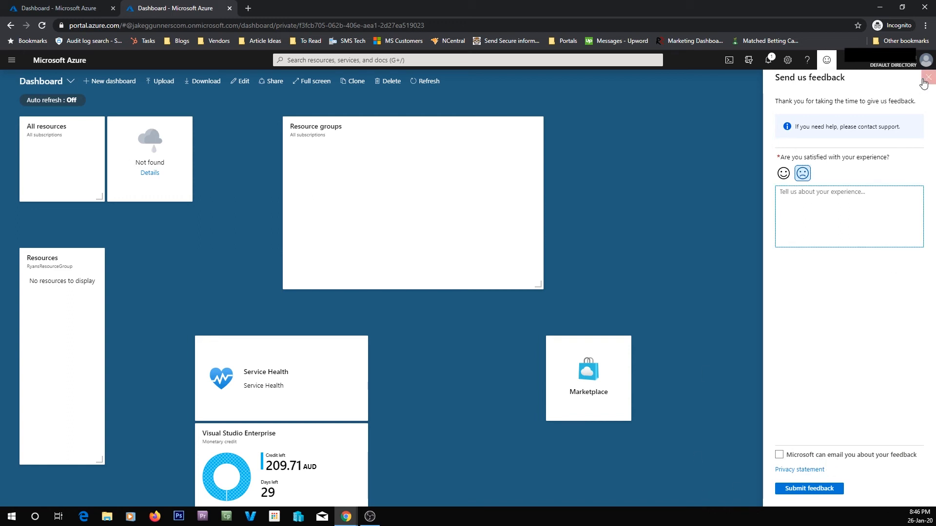
left_click(922, 82)
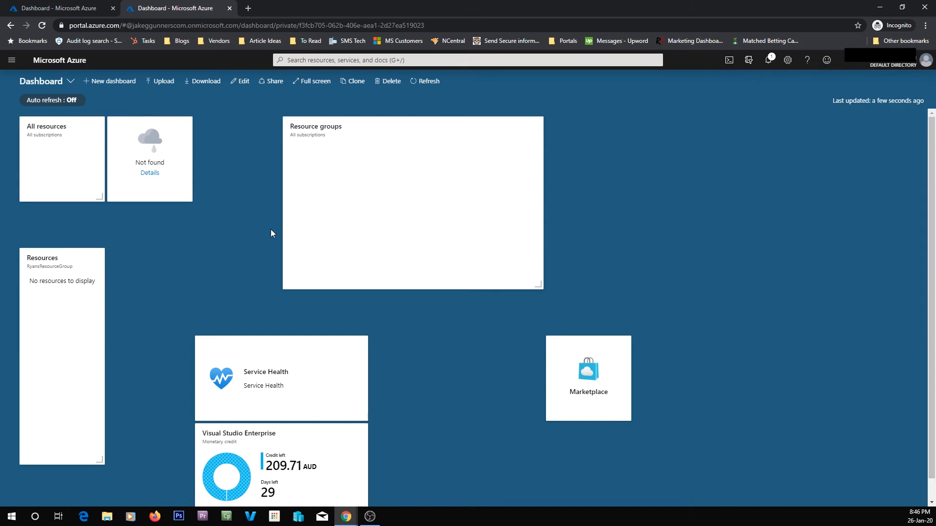
Start Create a resource, show featured Containers offerings, and select the Marketplace search box
left_click(11, 59)
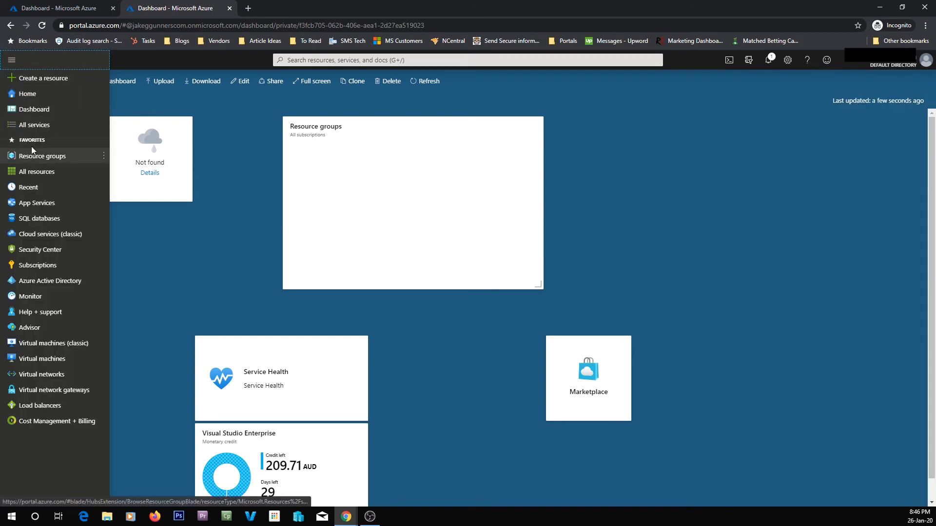
mouse_move(42, 77)
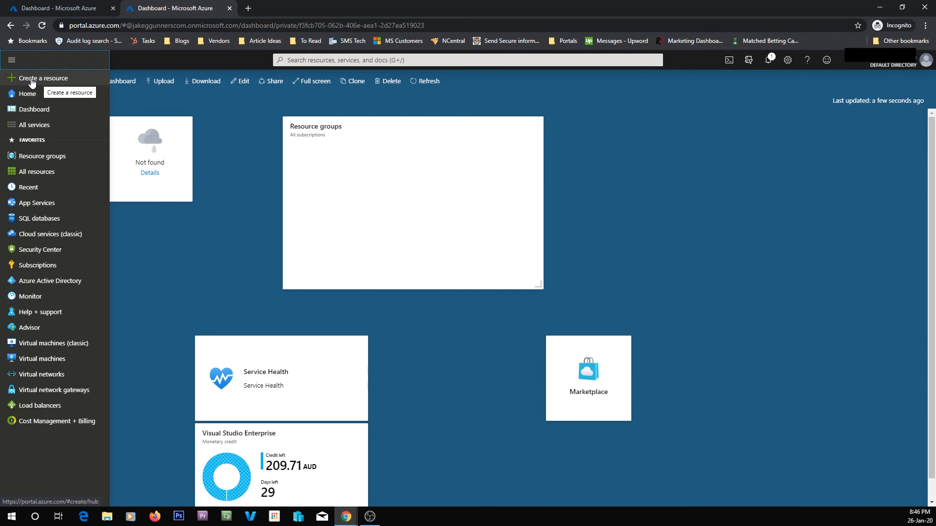
left_click(40, 77)
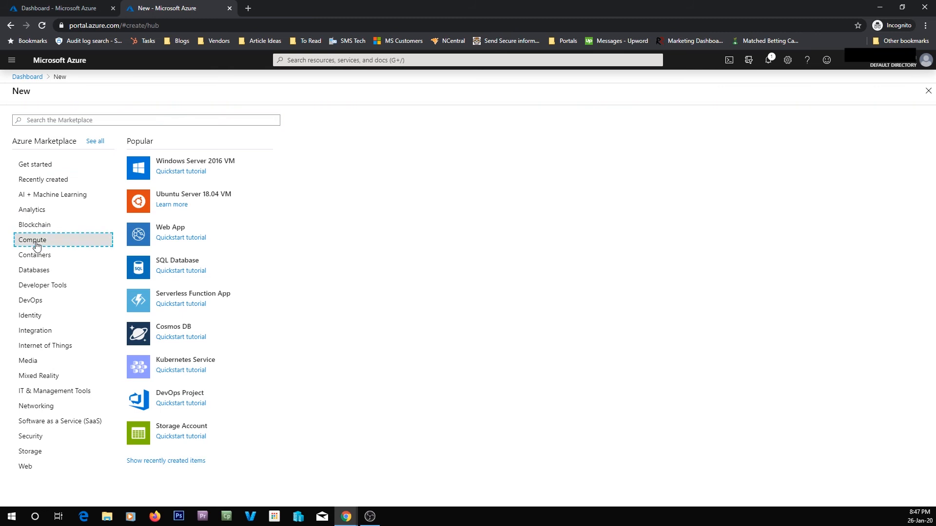
left_click(35, 255)
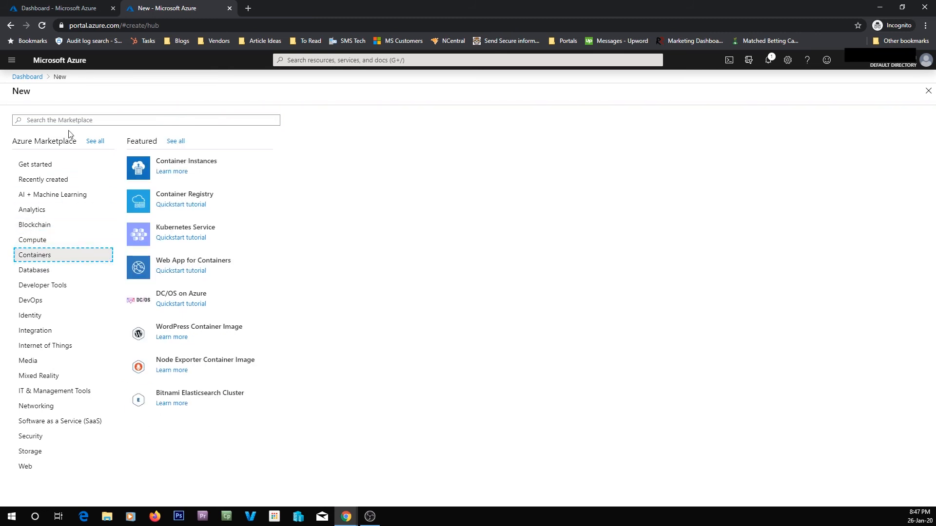
left_click(145, 120)
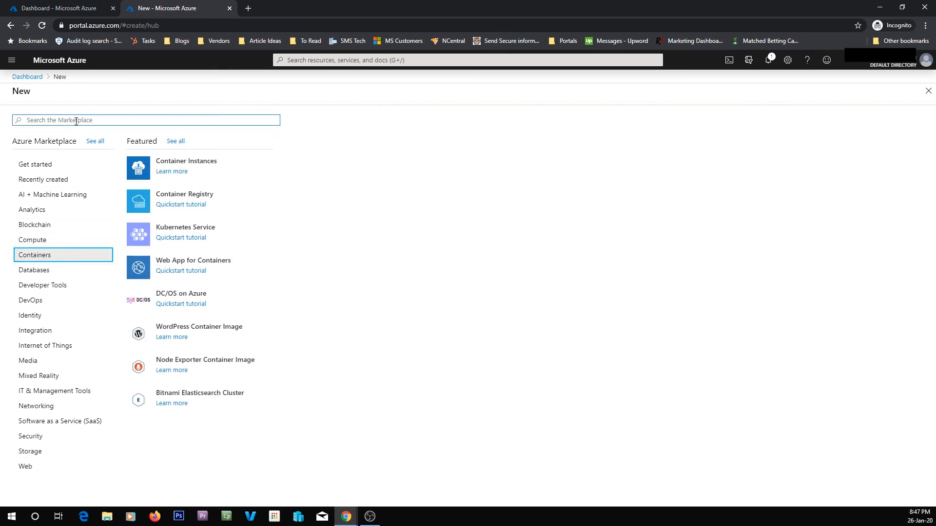
Search the Marketplace for sql, server and virtual, browse Storage, then return to the dashboard
type("sql")
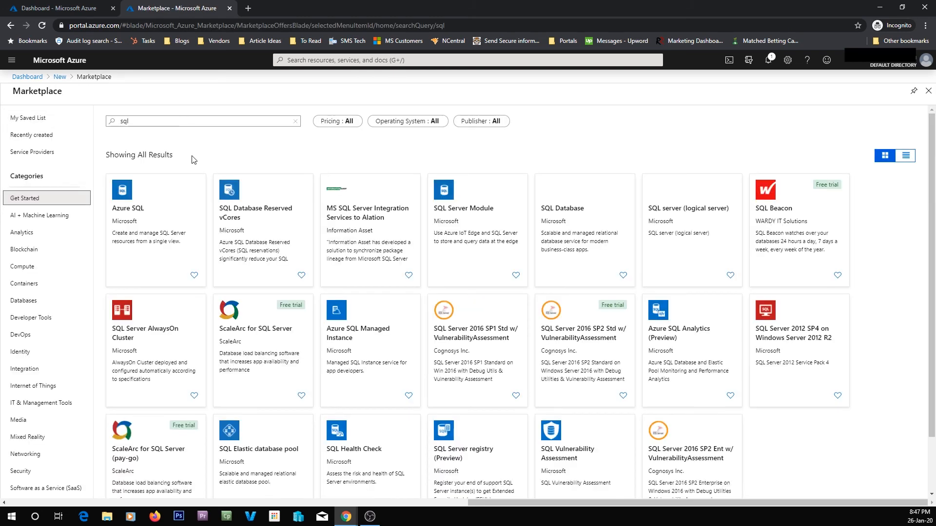
mouse_move(473, 224)
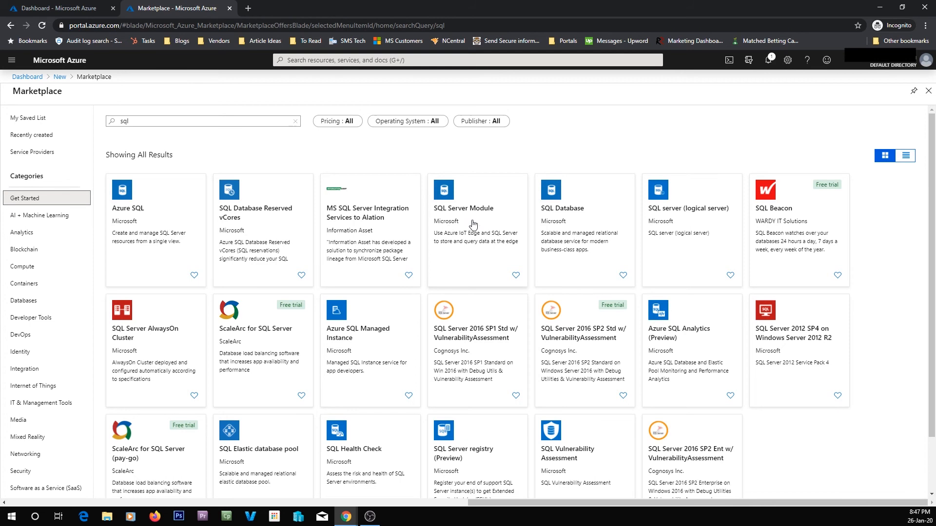
mouse_move(157, 117)
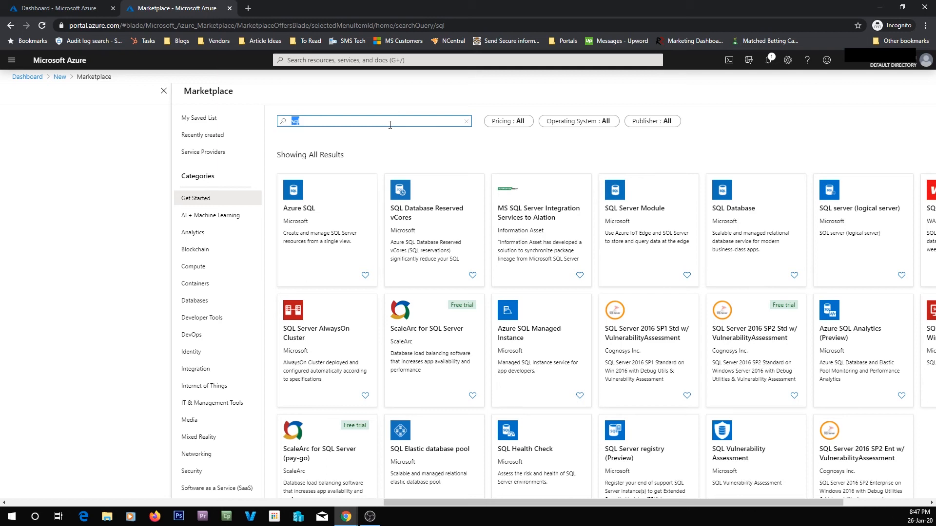
type("server")
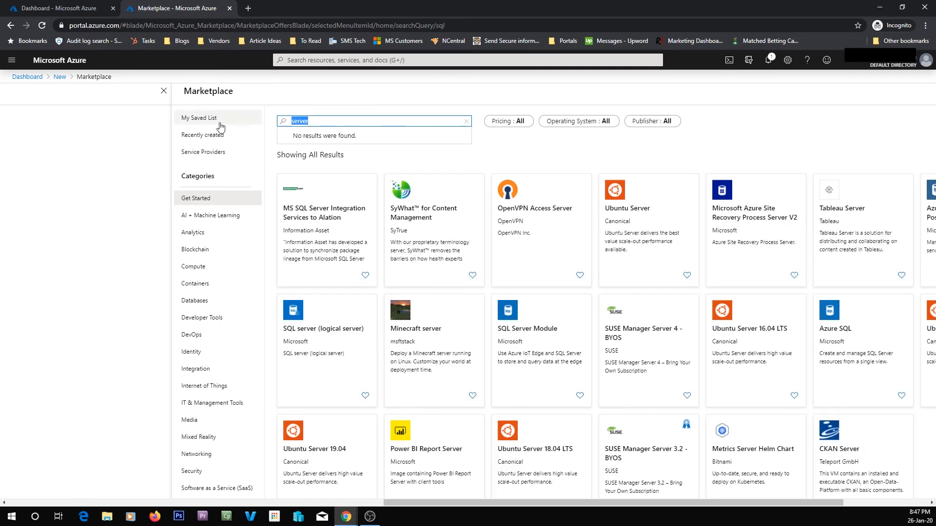
type("virtual machine")
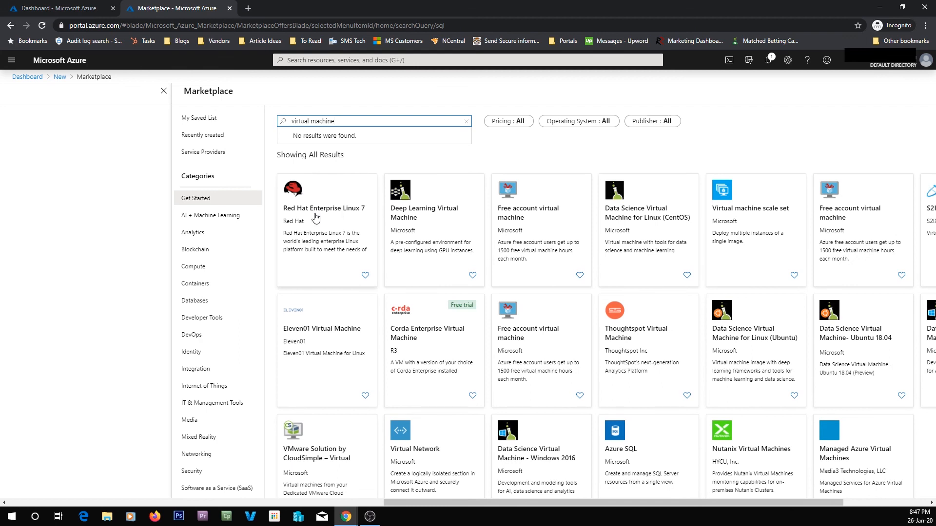
mouse_move(340, 226)
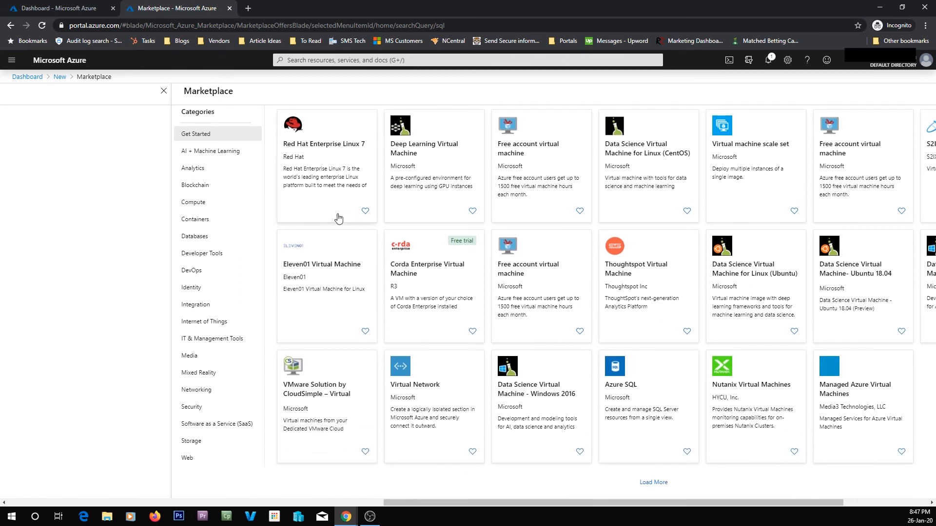
left_click(192, 473)
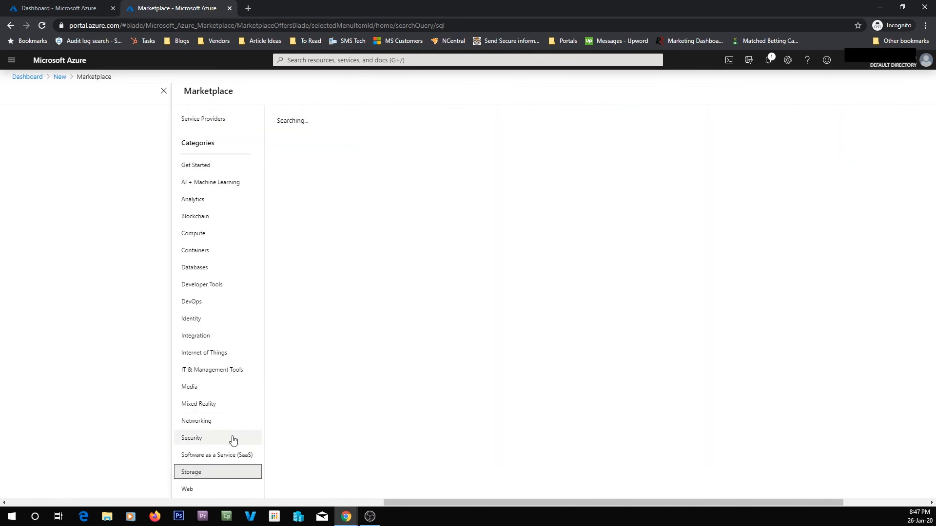
left_click(191, 472)
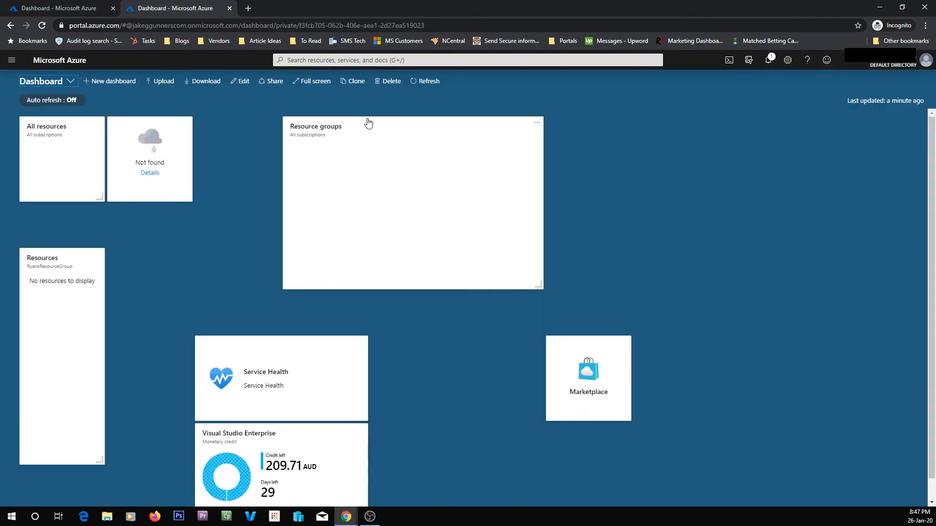
Check the empty All resources list, then start a Windows Server 2016 Datacenter virtual machine
left_click(11, 60)
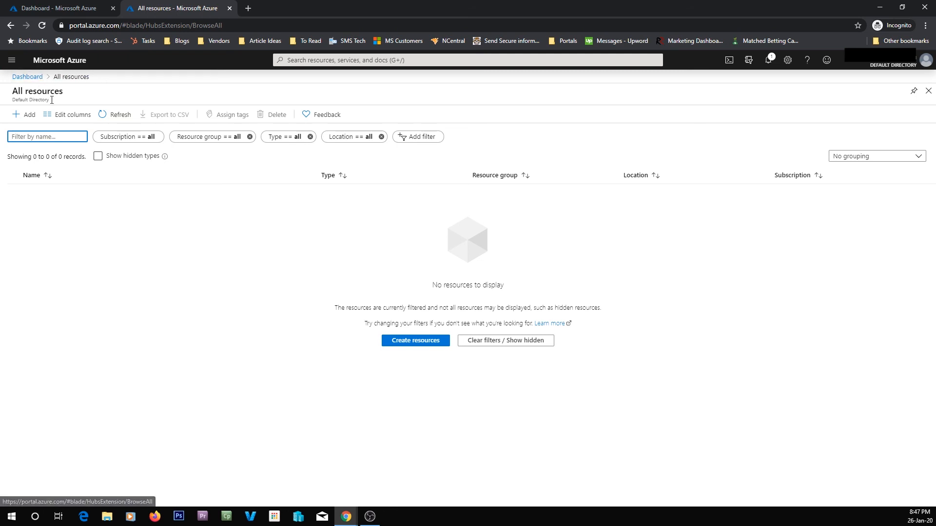
left_click(11, 60)
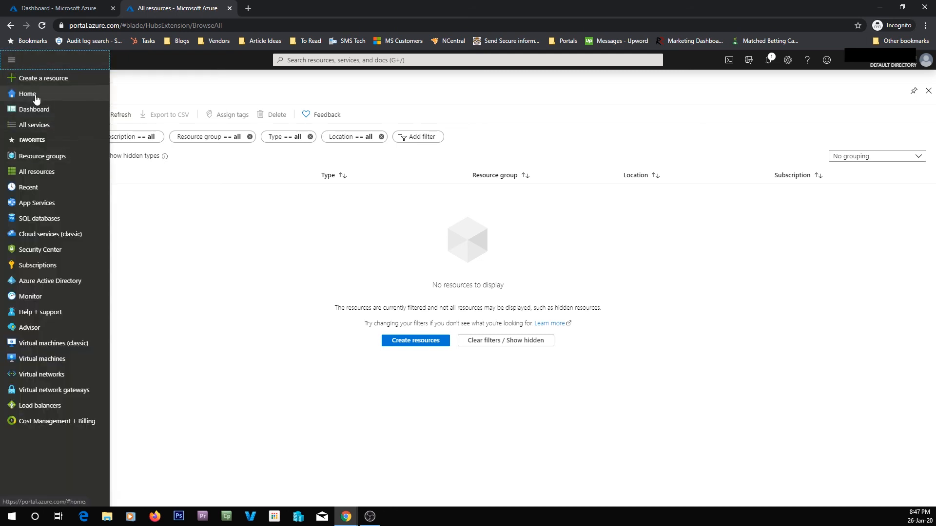
left_click(40, 77)
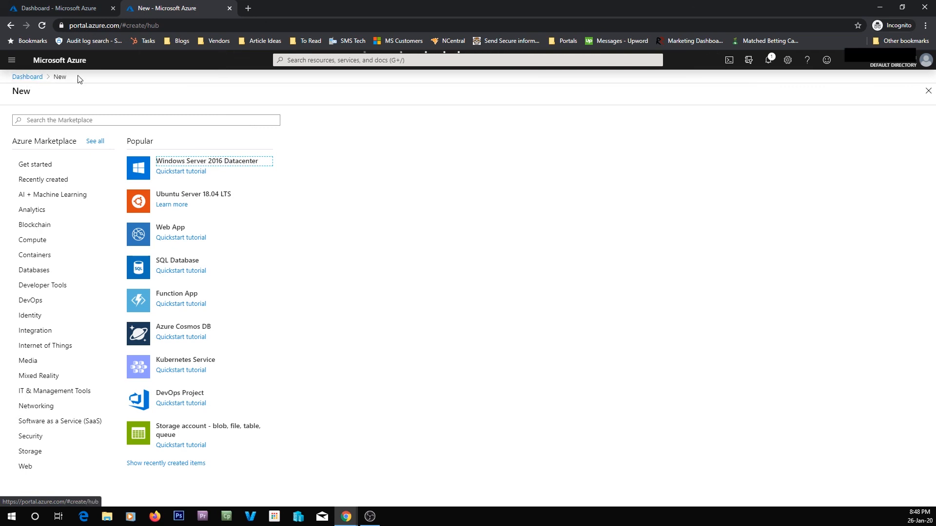
left_click(205, 162)
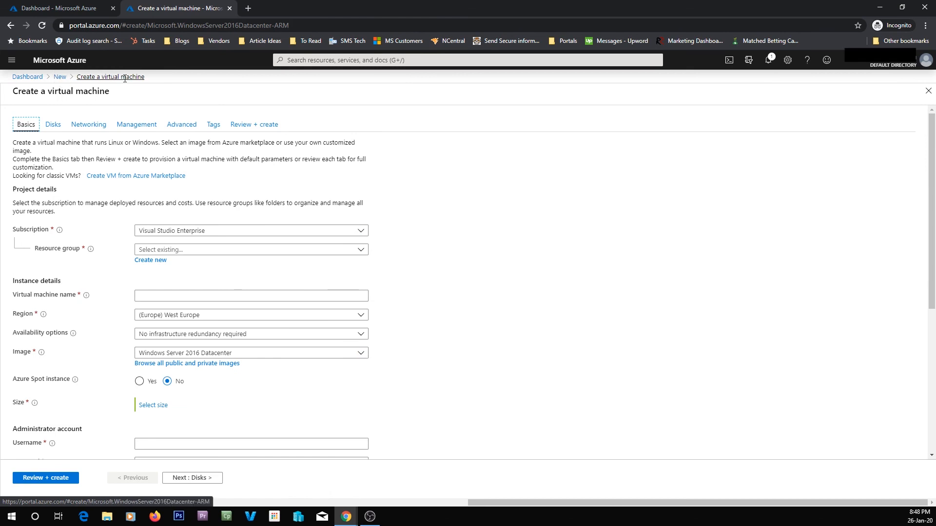
mouse_move(927, 91)
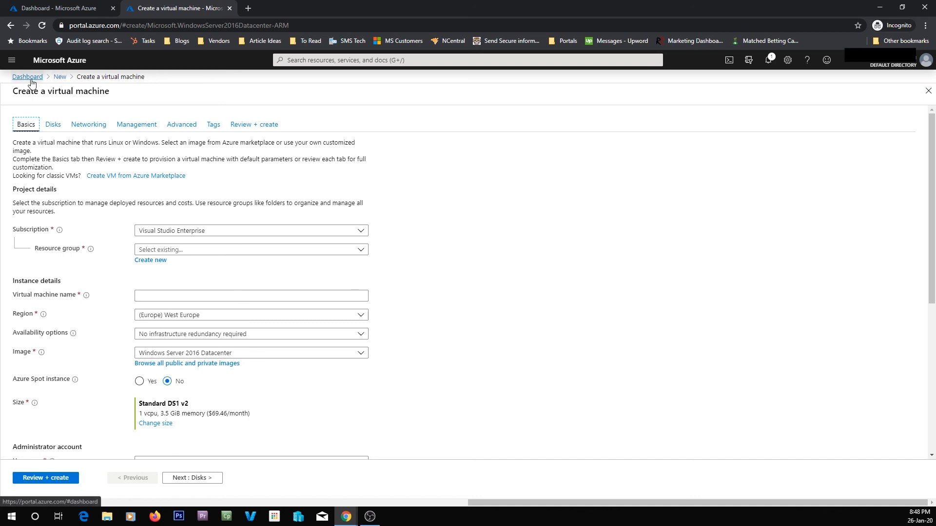
Abandon the Create a virtual machine form via the Dashboard breadcrumb, creating nothing
left_click(27, 76)
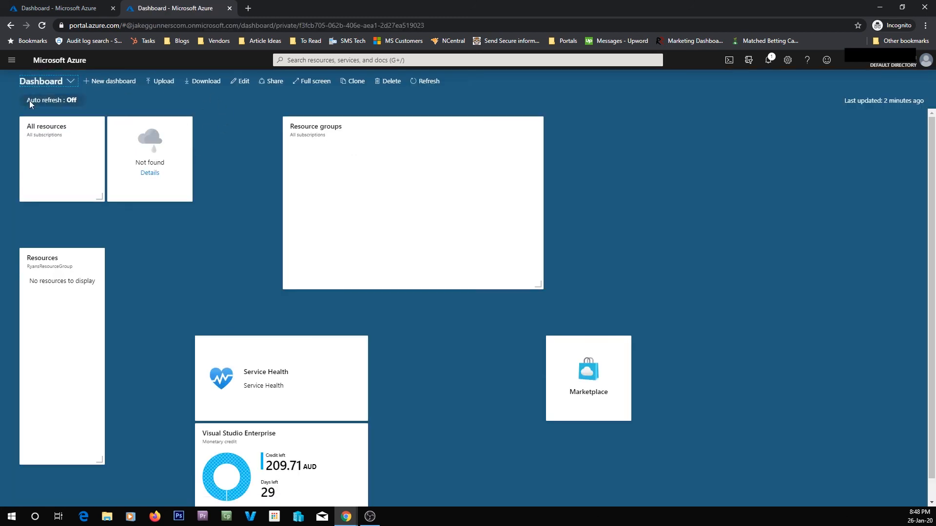
mouse_move(114, 157)
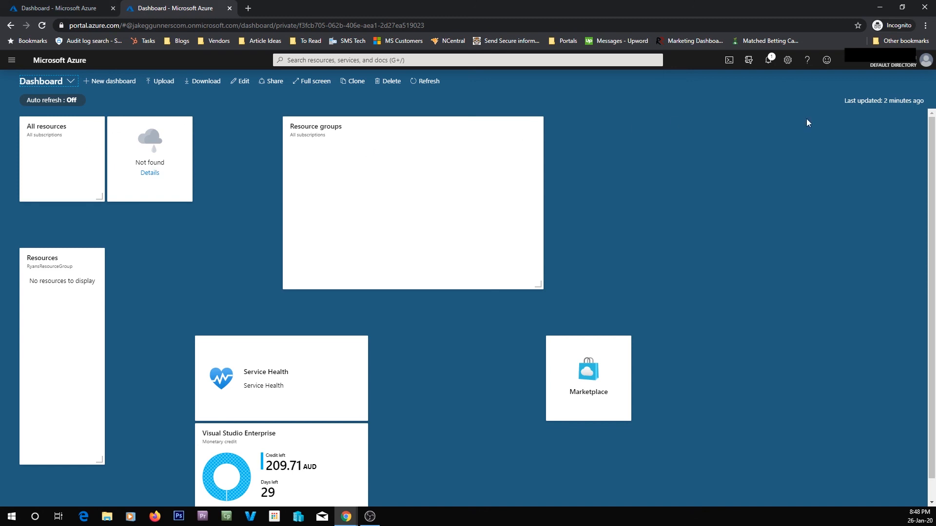
mouse_move(254, 144)
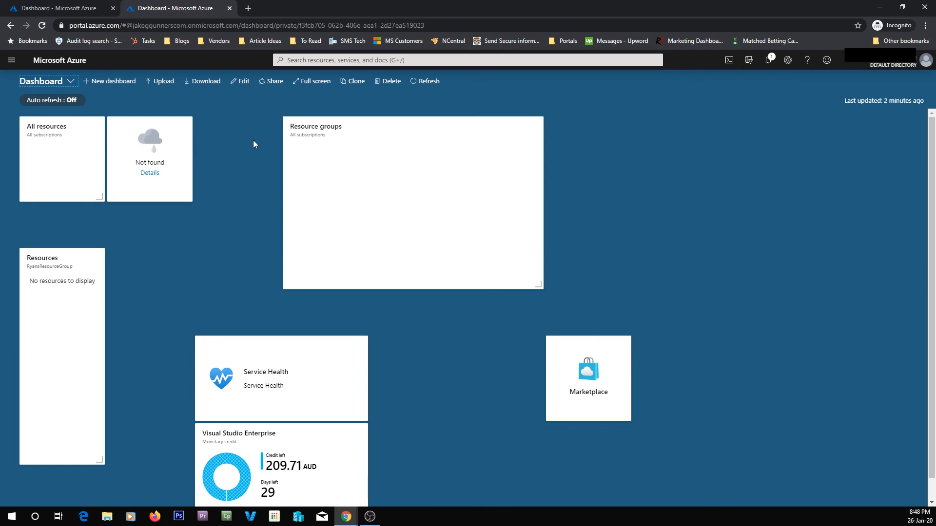
mouse_move(799, 144)
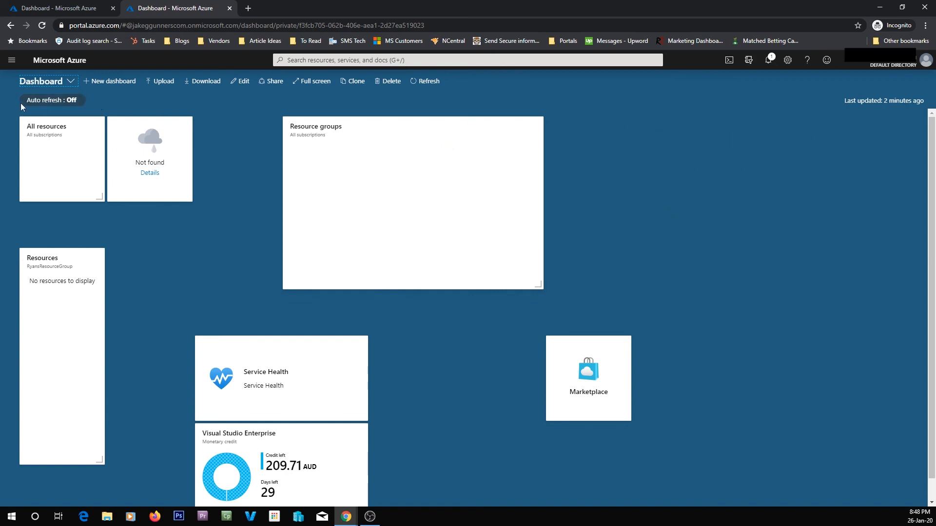
mouse_move(649, 133)
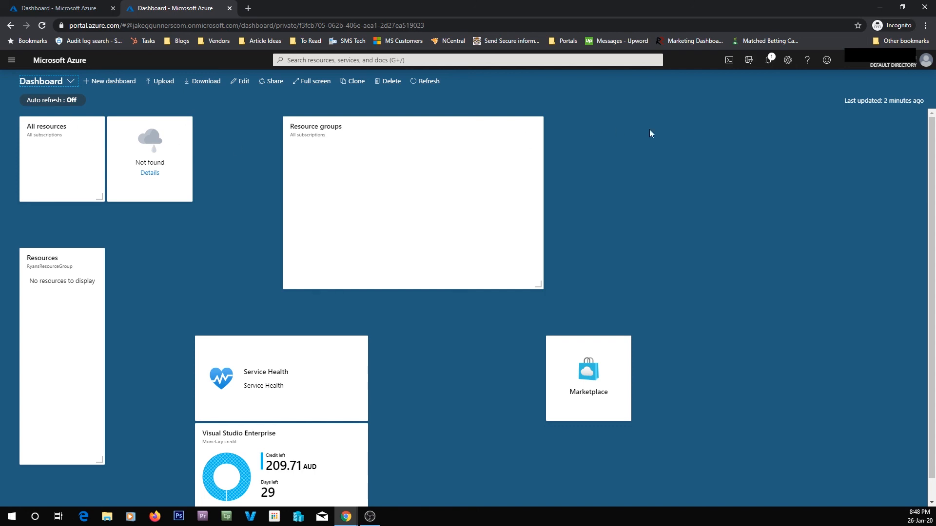
mouse_move(724, 147)
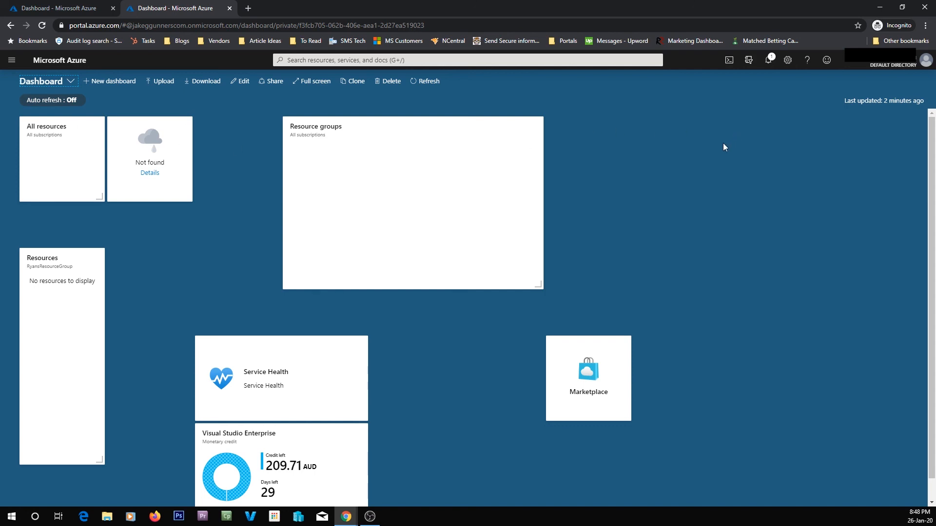